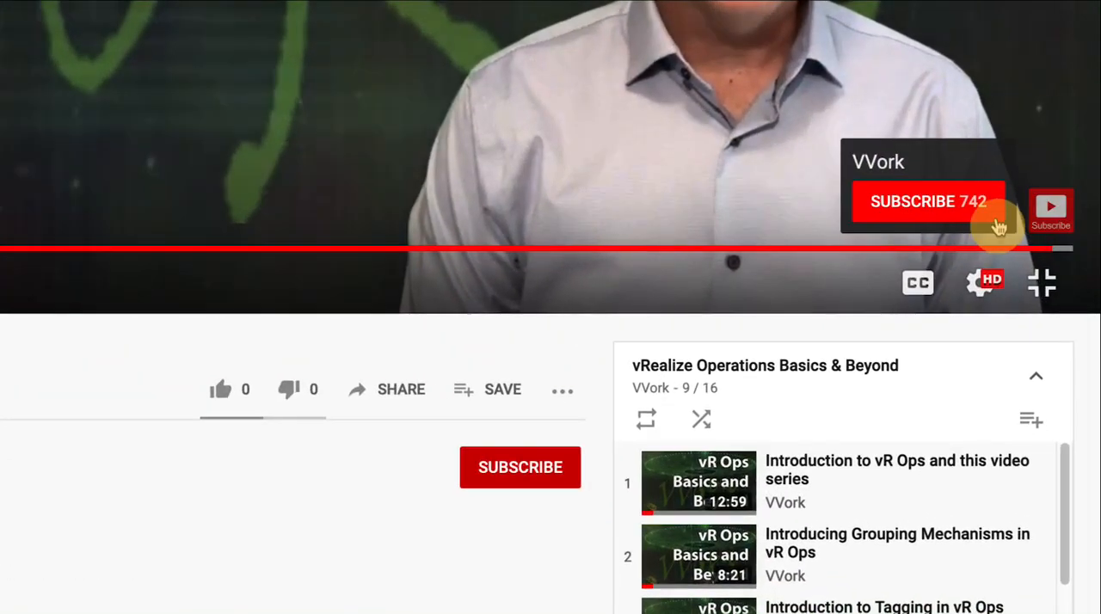
Subscribe to the vRealize Operations Basics & Beyond playlist's channel from the video overlay
left_click(520, 467)
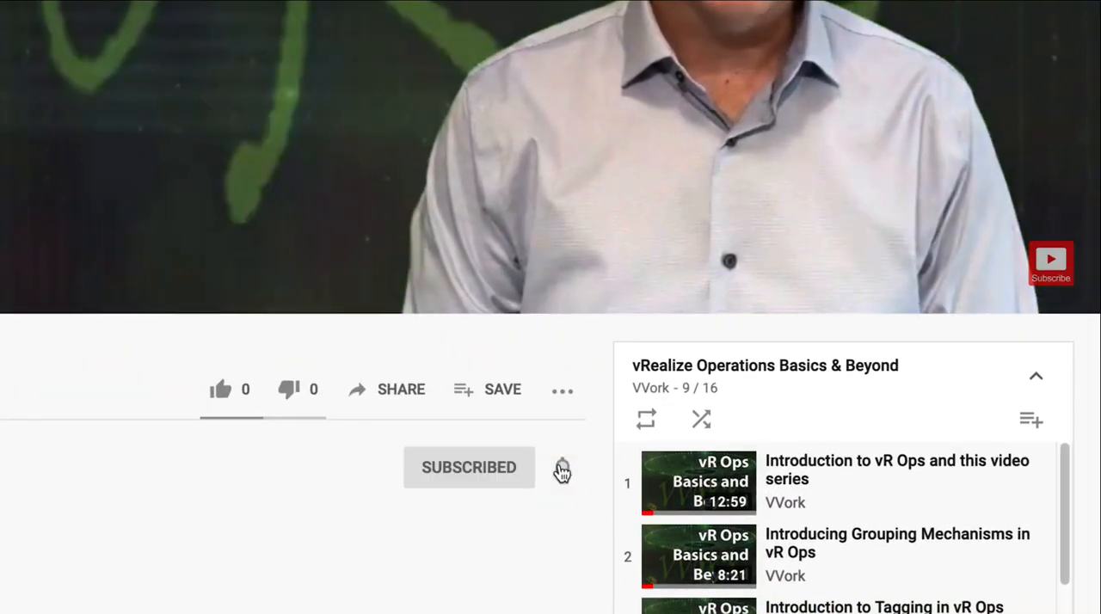
left_click(562, 467)
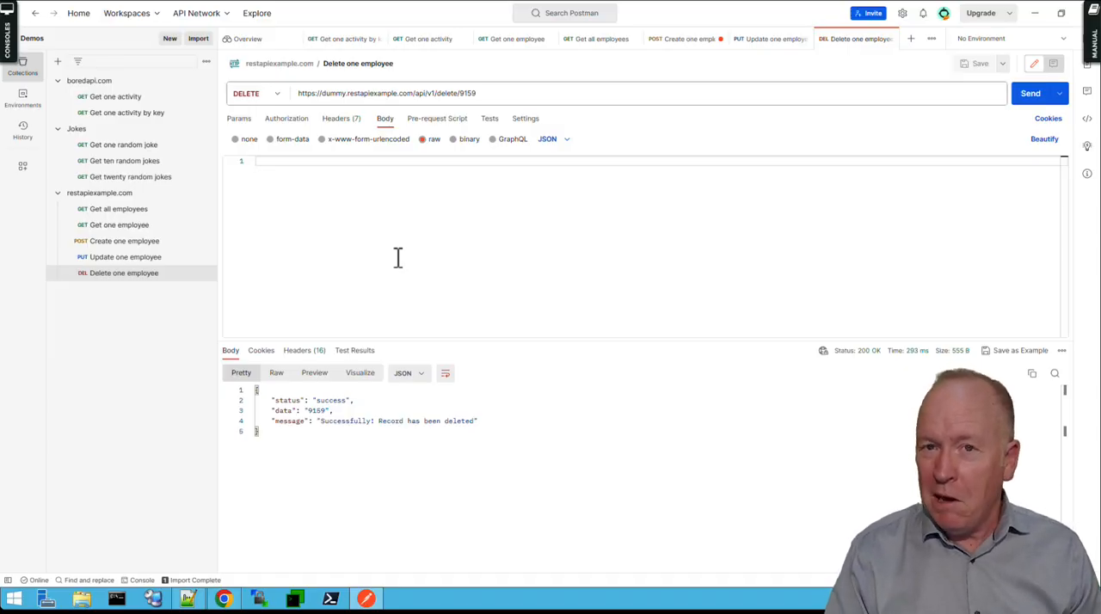
mouse_move(382, 336)
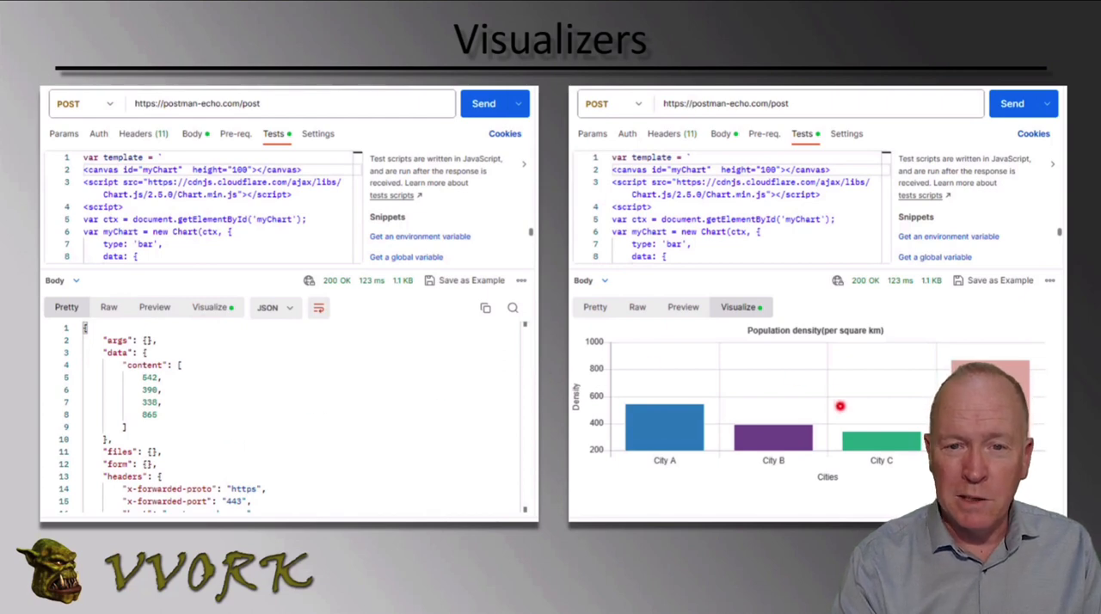
mouse_move(566, 325)
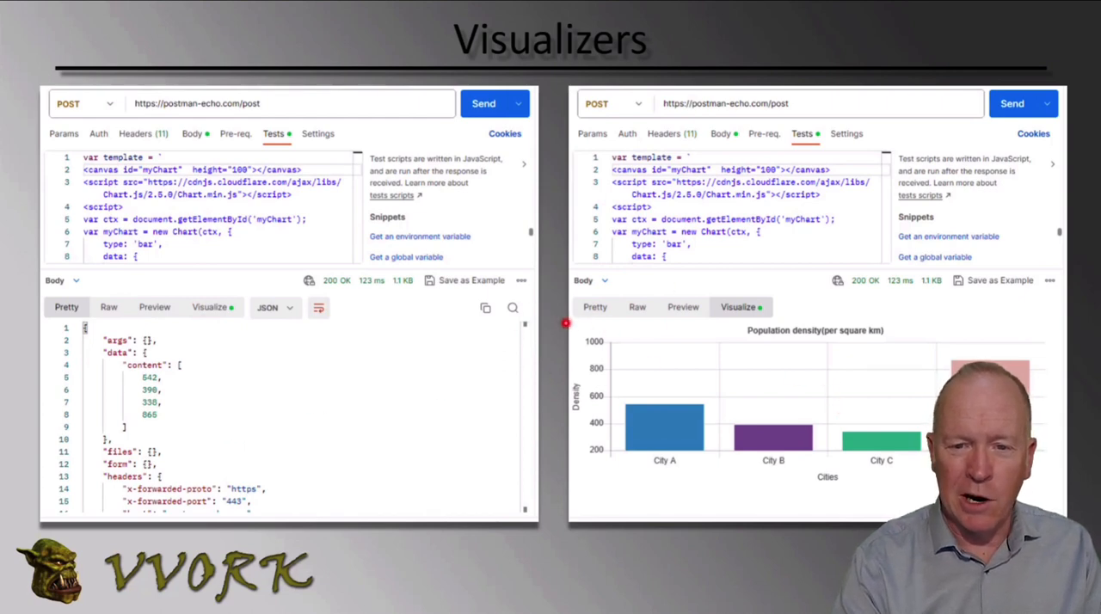
mouse_move(502, 372)
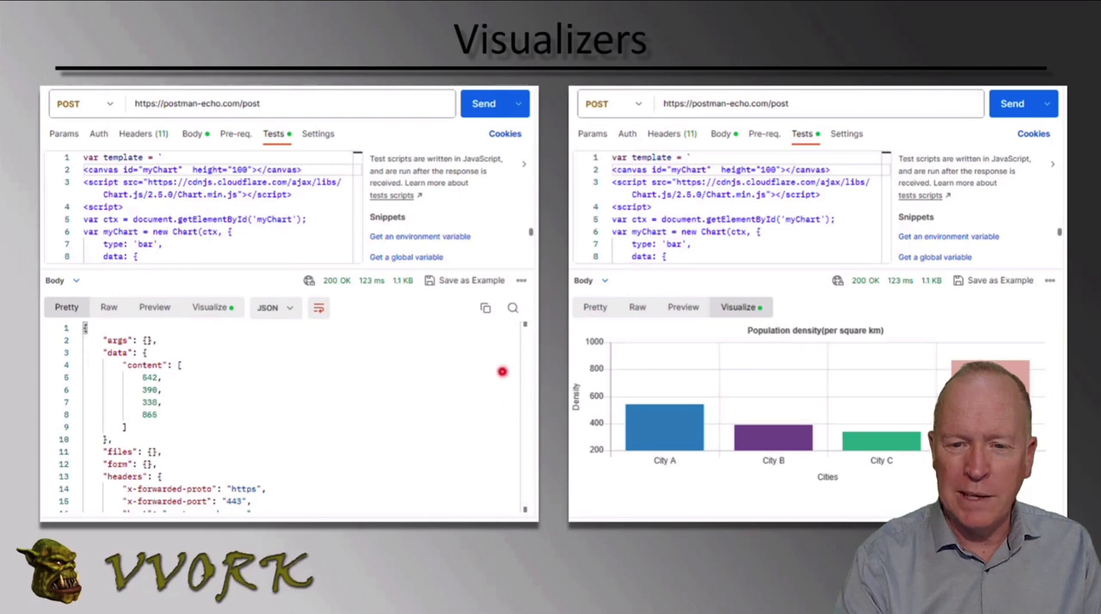
mouse_move(510, 385)
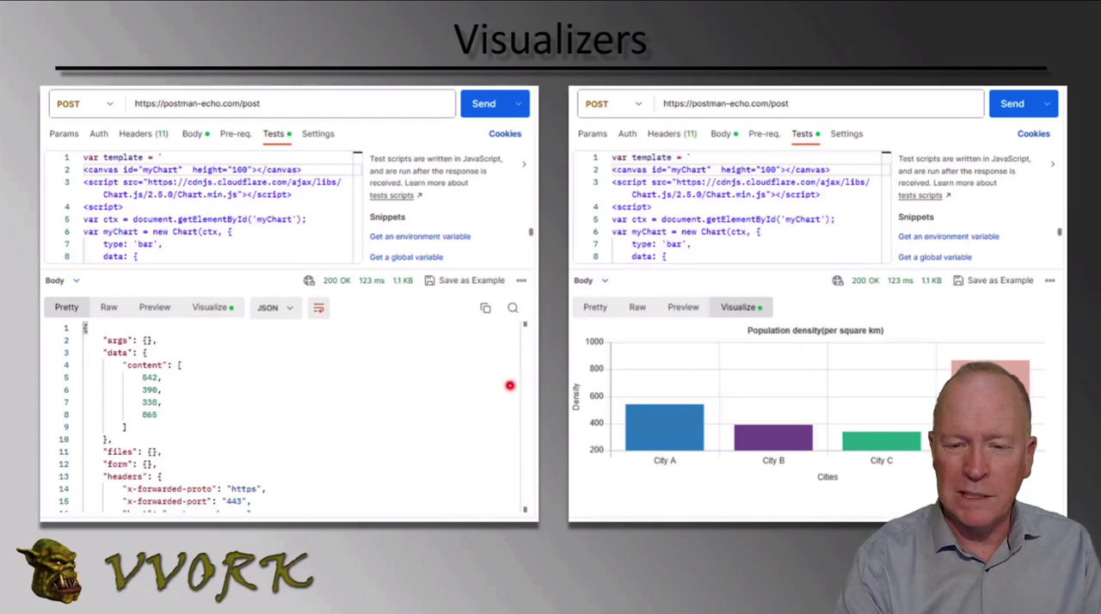
mouse_move(695, 327)
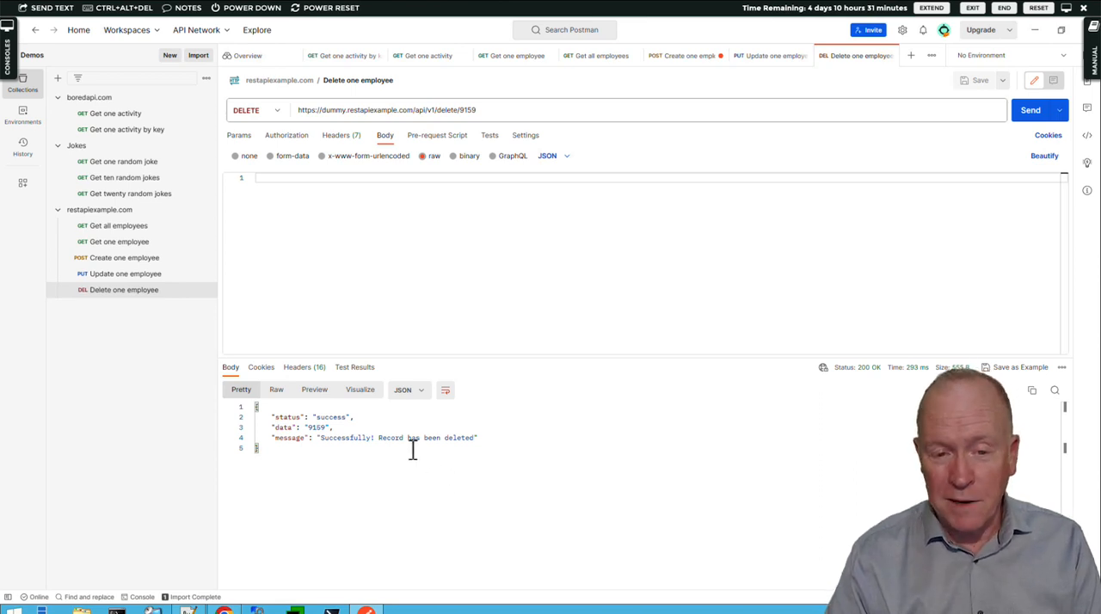
mouse_move(359, 395)
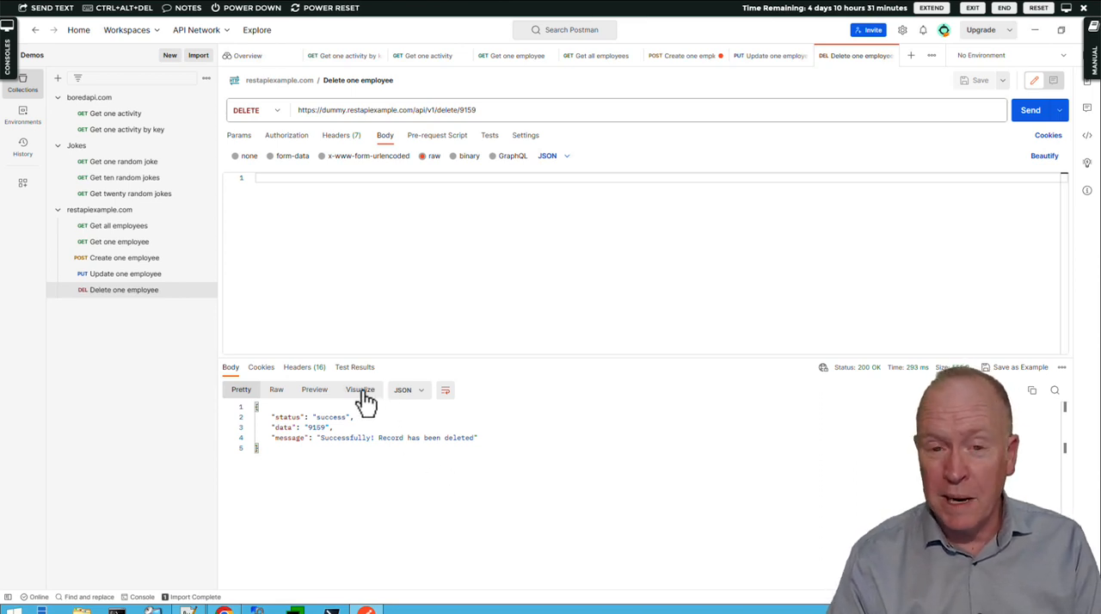
Switch the Delete one employee response to Visualize, showing no visualizer is set up
left_click(359, 389)
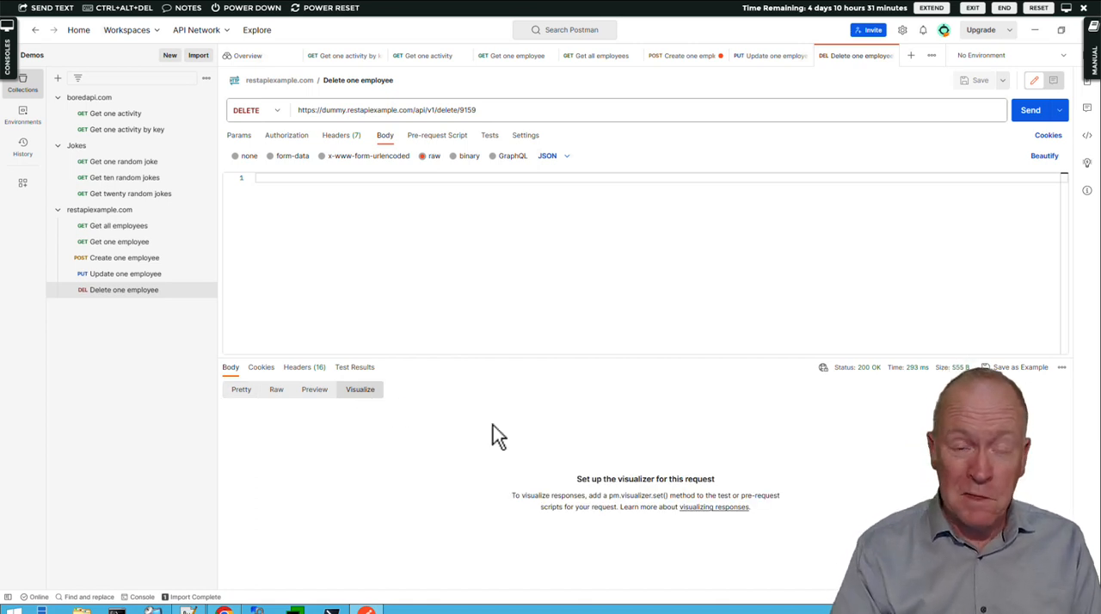
mouse_move(508, 456)
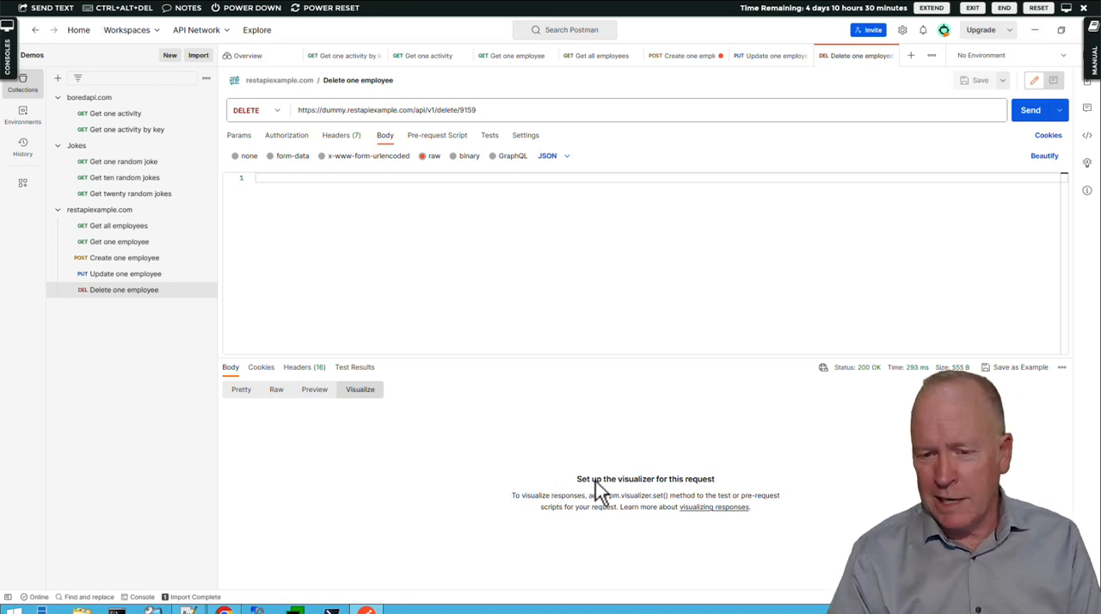
mouse_move(561, 516)
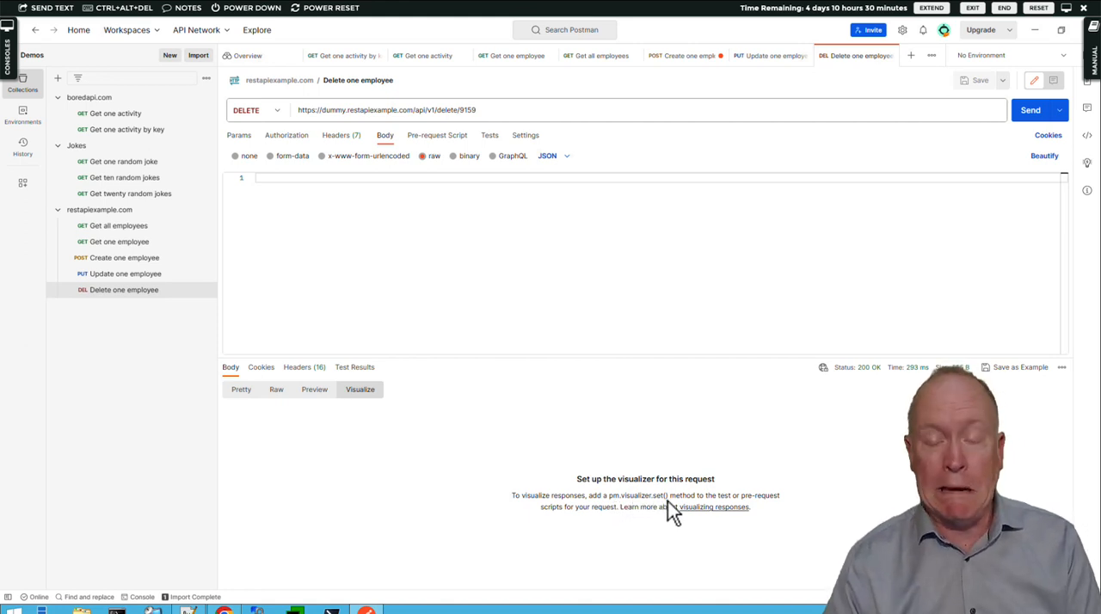
mouse_move(731, 512)
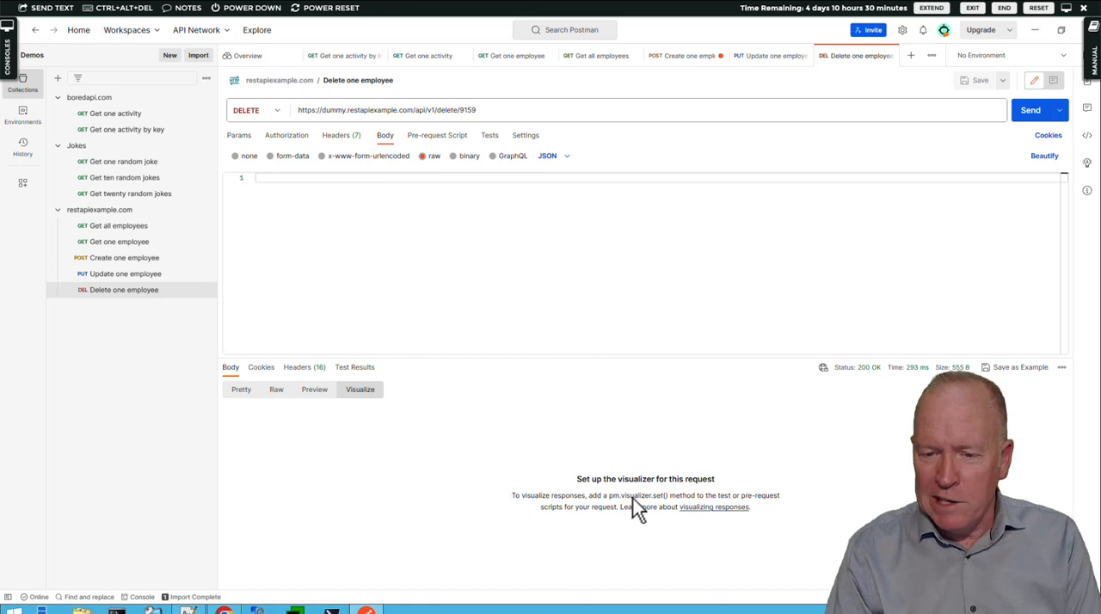
mouse_move(662, 519)
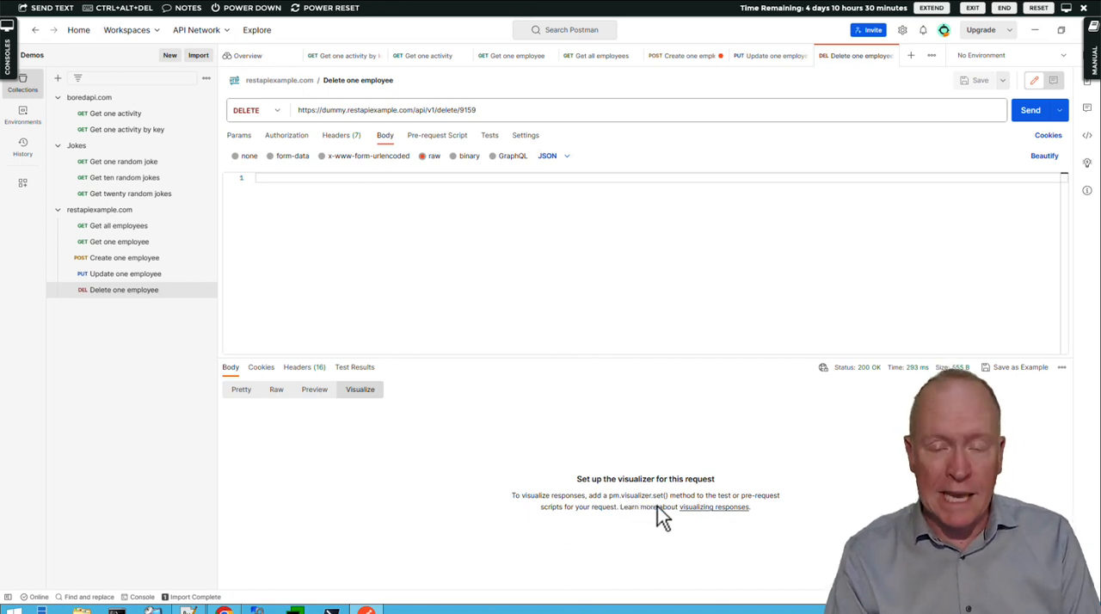
mouse_move(652, 515)
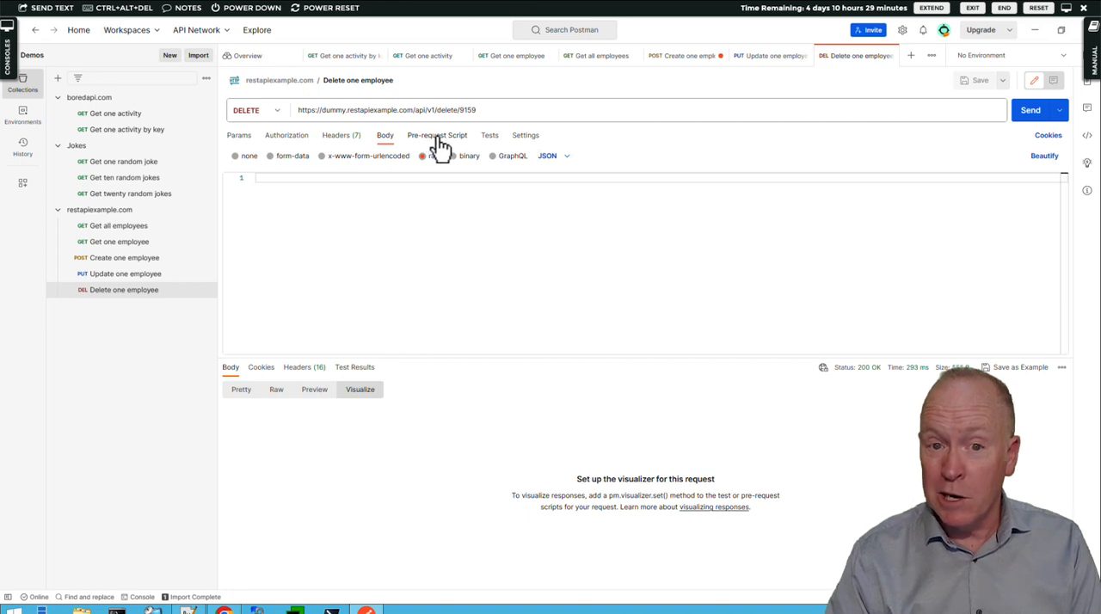
mouse_move(490, 135)
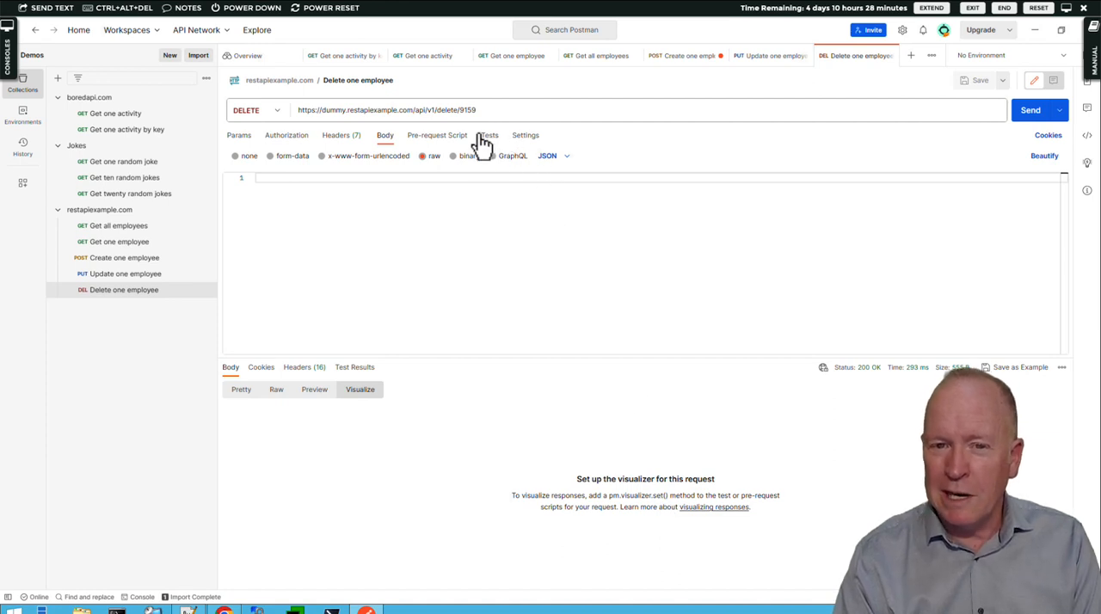
mouse_move(493, 148)
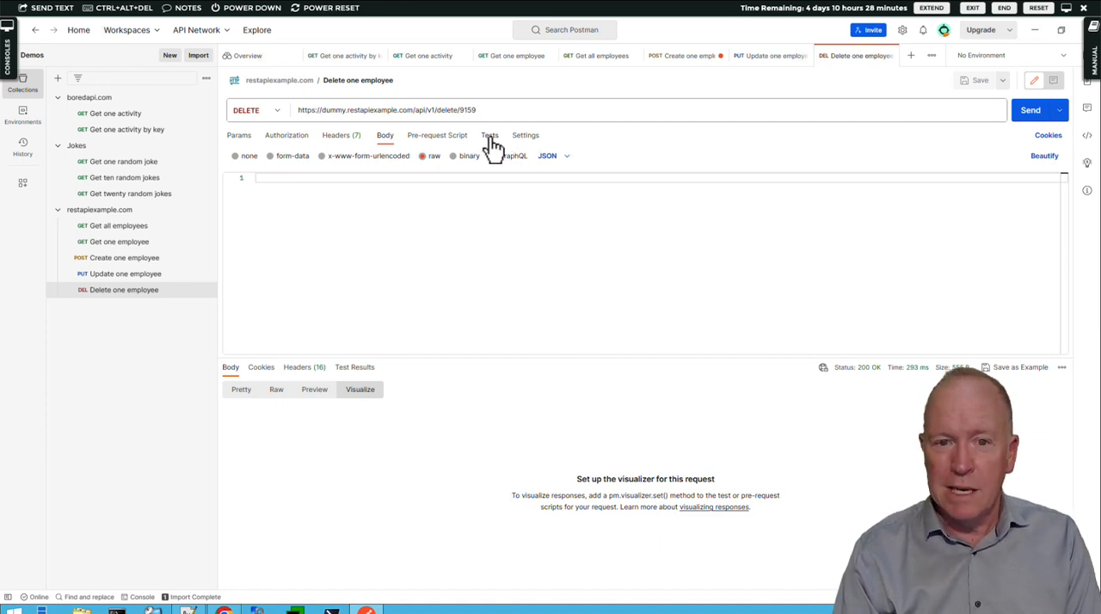
mouse_move(637, 394)
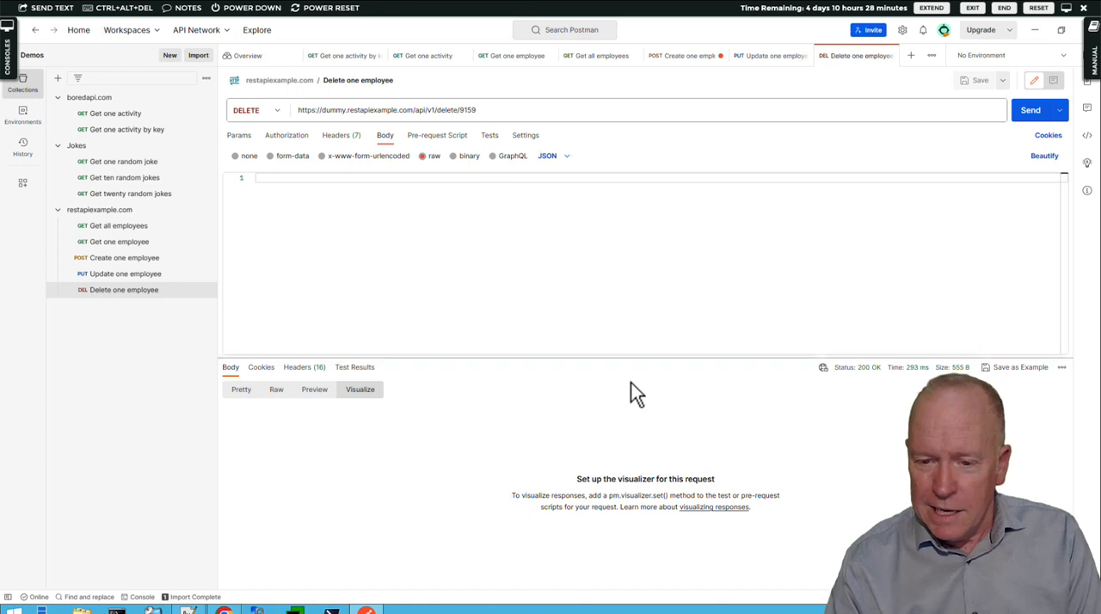
mouse_move(707, 524)
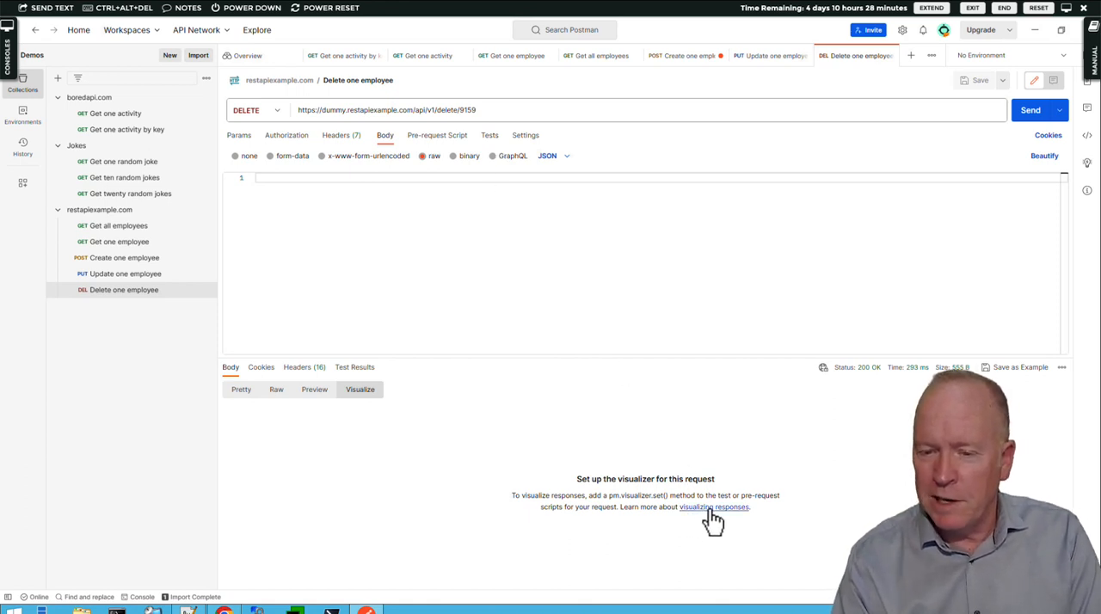
Open the Visualizing responses guide and scroll to its Rendering HTML names-and-emails example
left_click(714, 507)
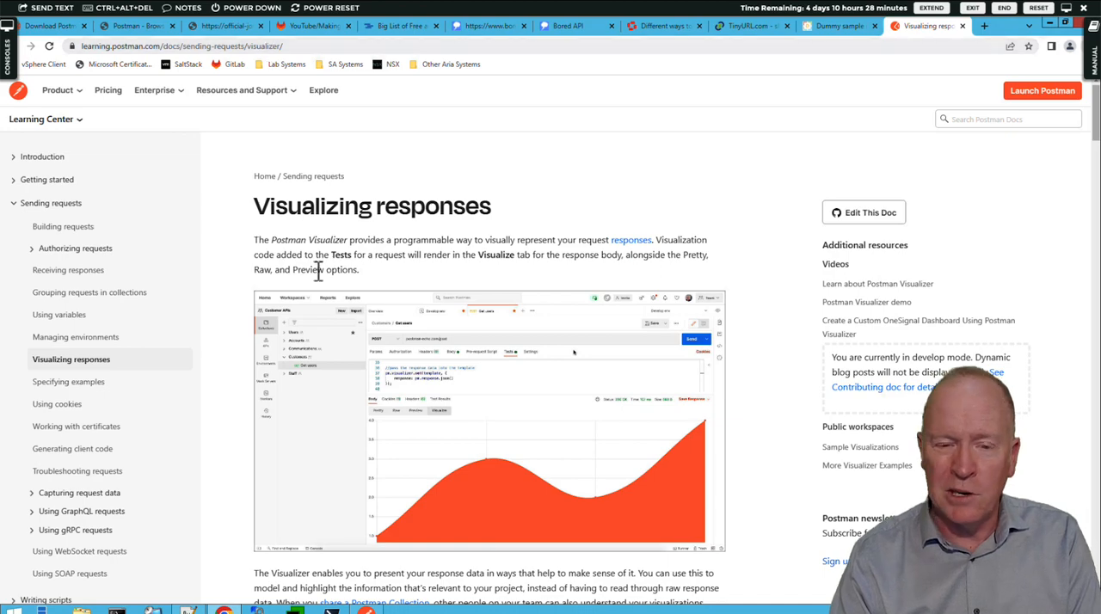
scroll("down", 3)
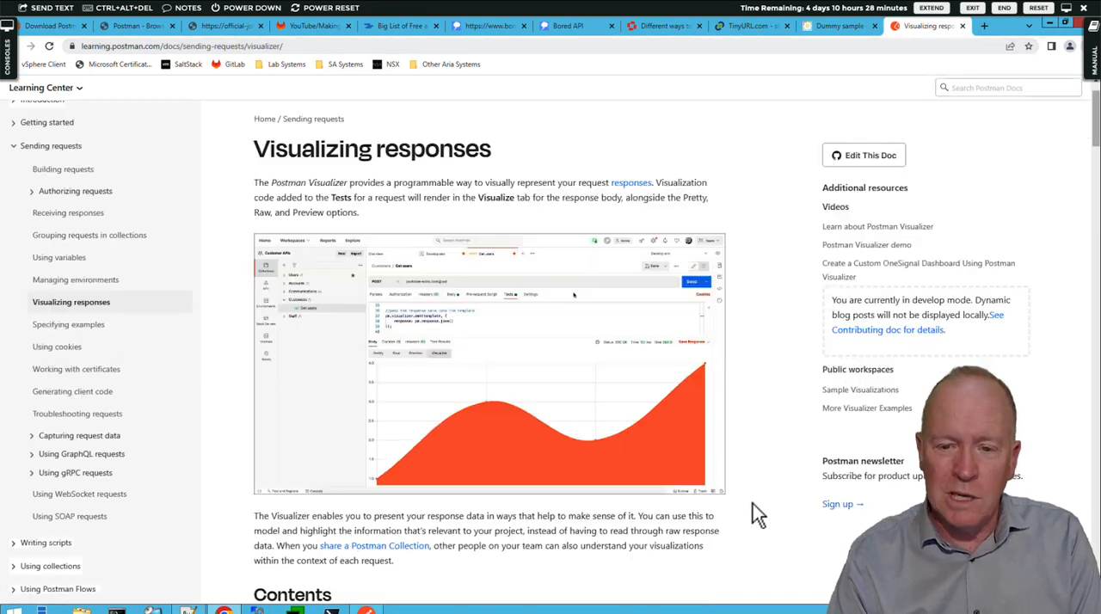
scroll("down", 3)
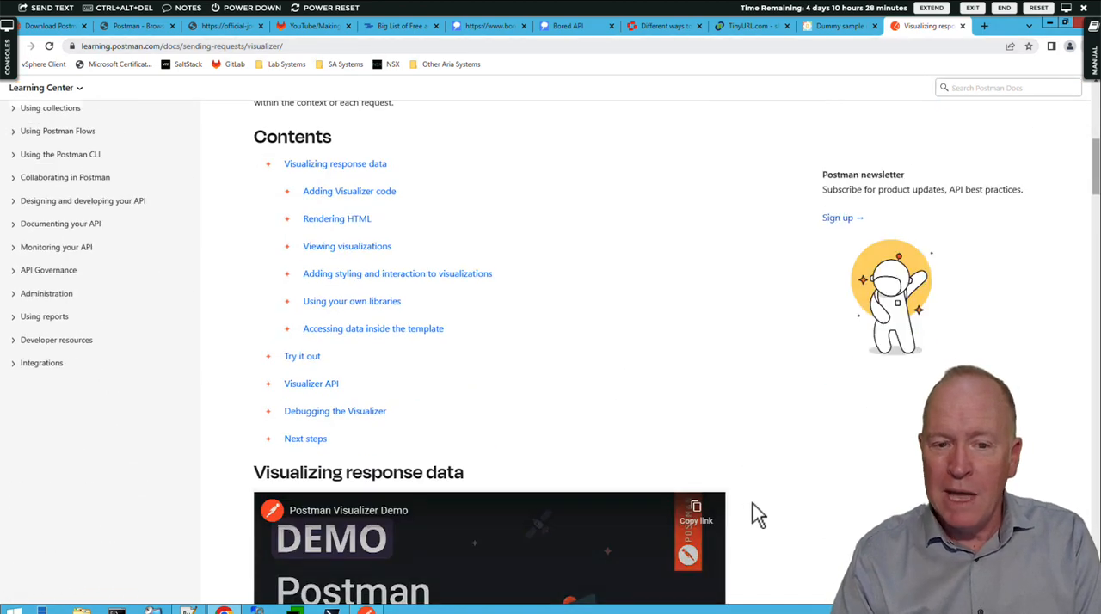
scroll("down", 3)
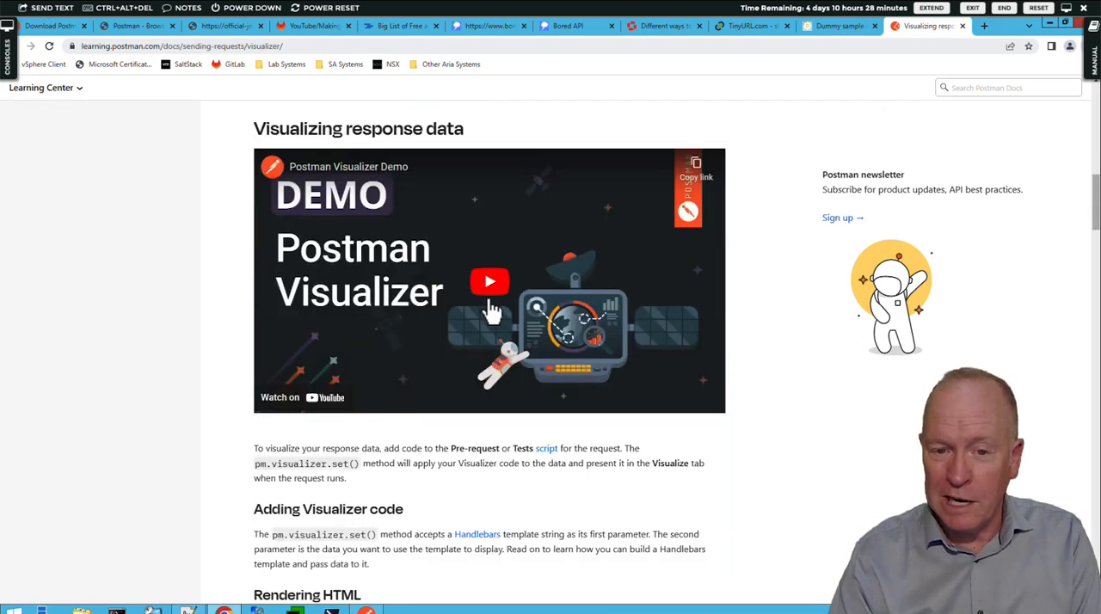
scroll("down", 3)
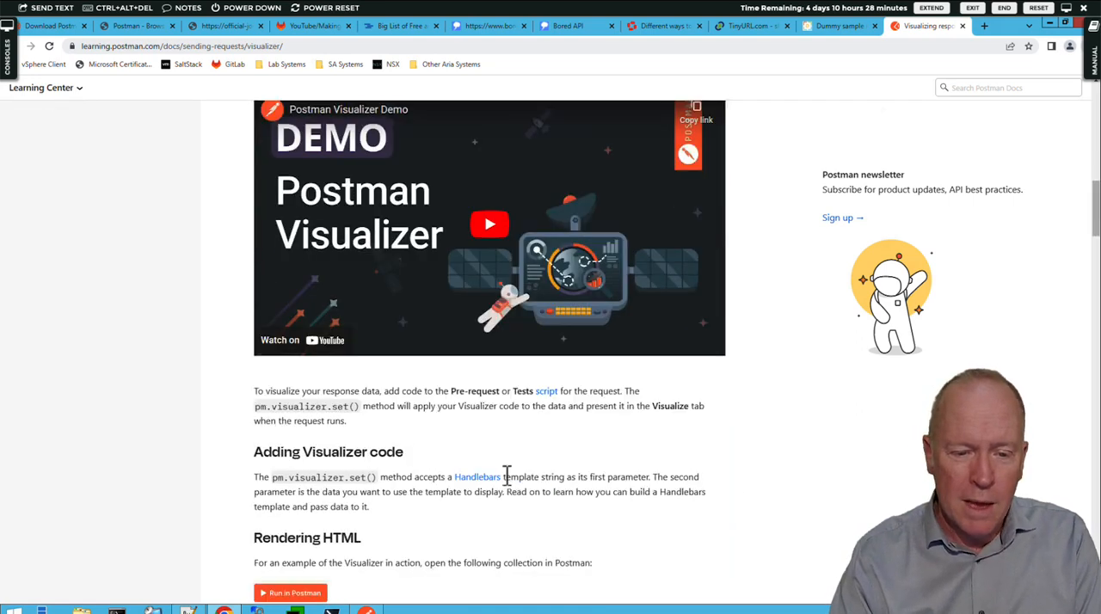
scroll("down", 3)
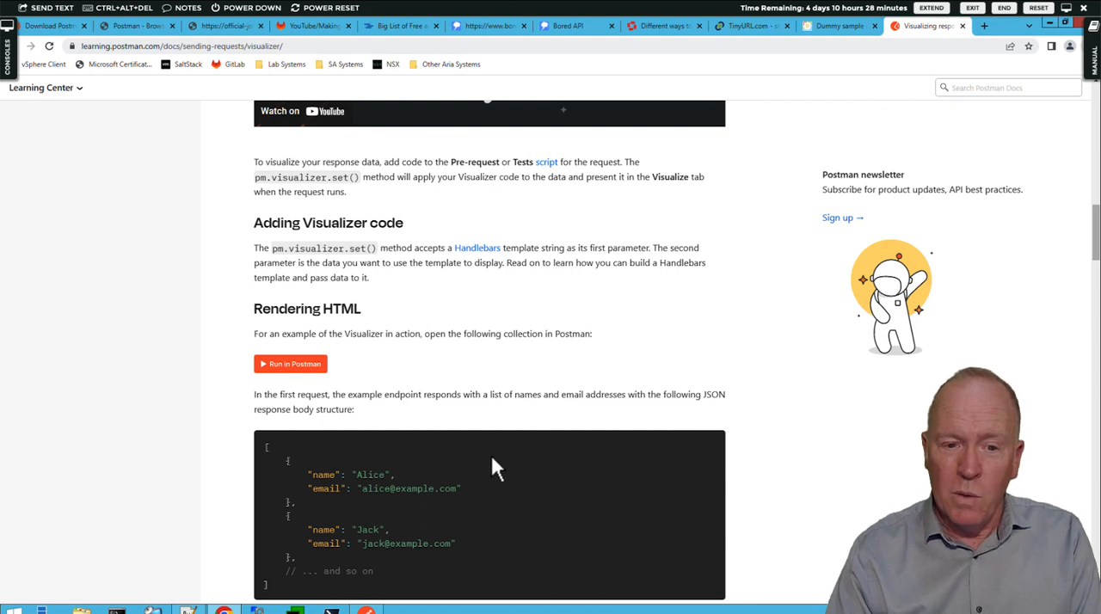
mouse_move(392, 362)
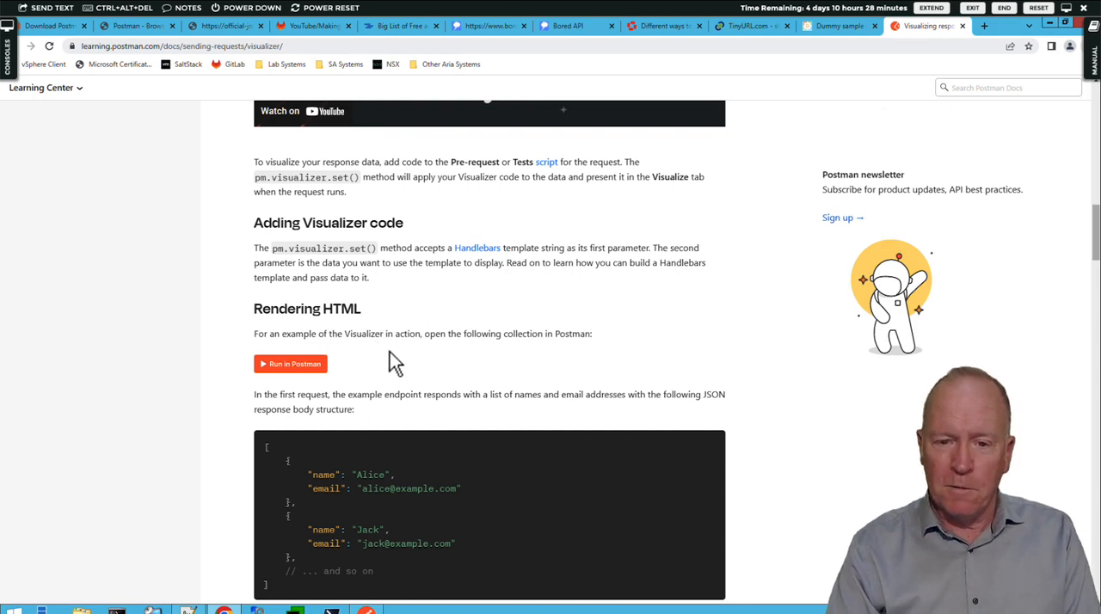
mouse_move(367, 366)
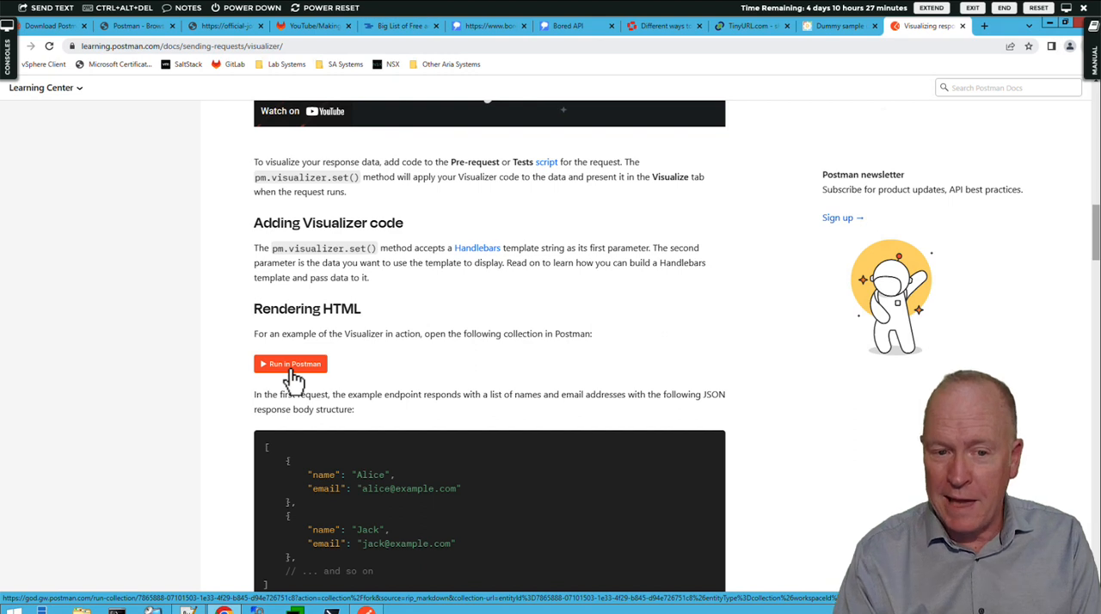
Follow the visualizer collection's Run in Postman link to the 'Fork collection into your workspace' page
left_click(290, 363)
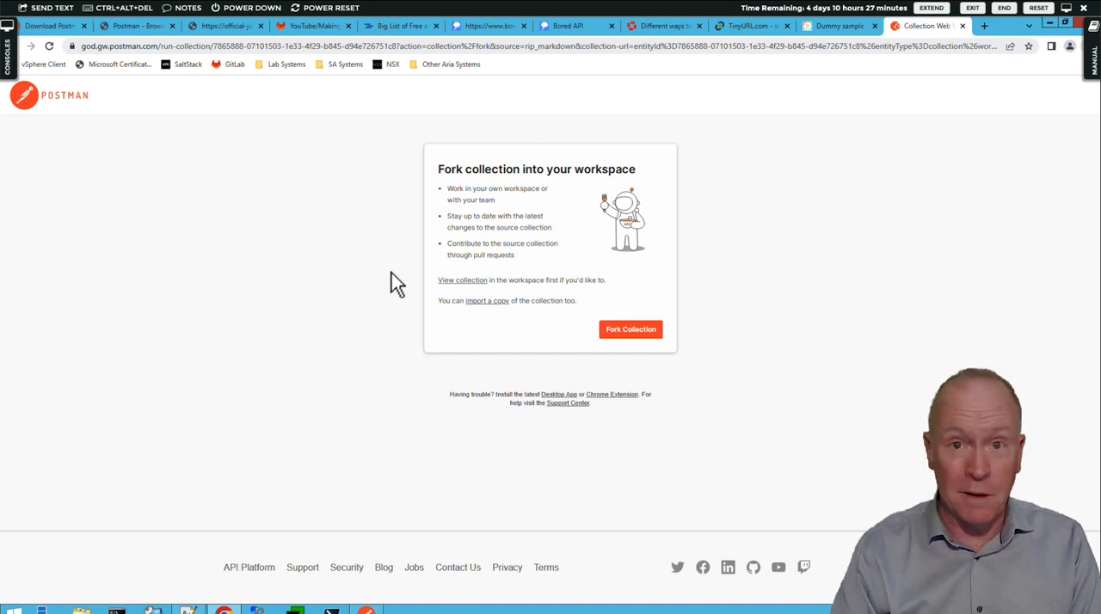
mouse_move(444, 241)
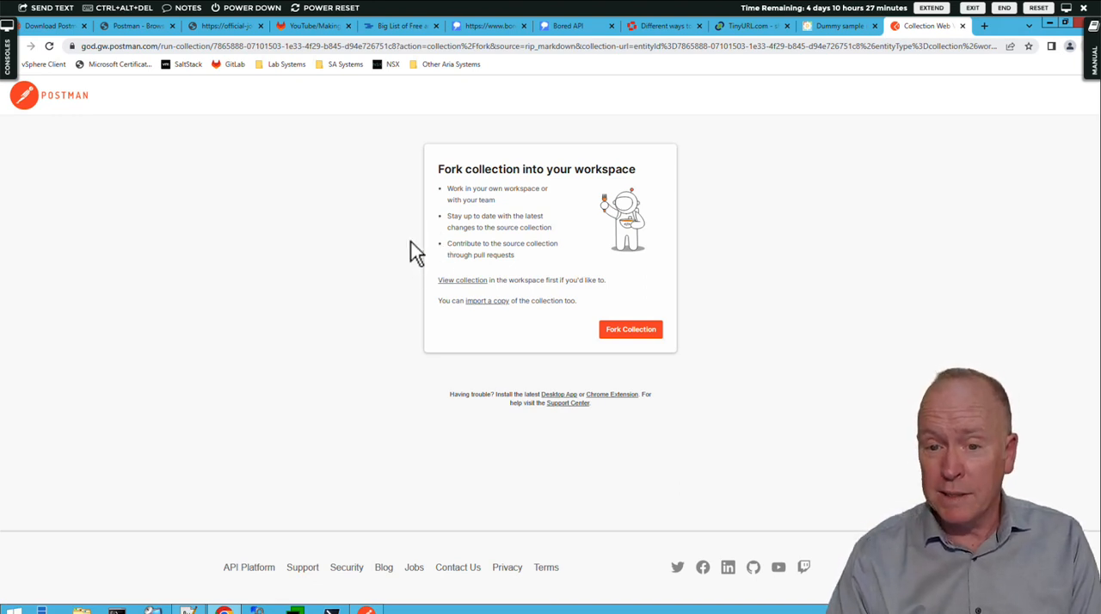
mouse_move(546, 314)
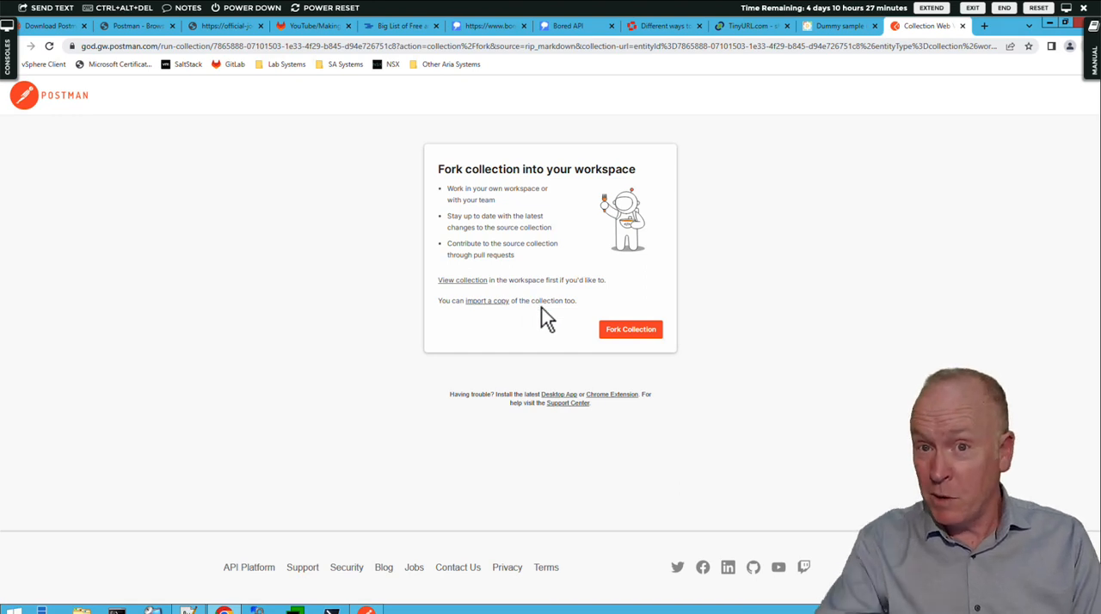
mouse_move(577, 338)
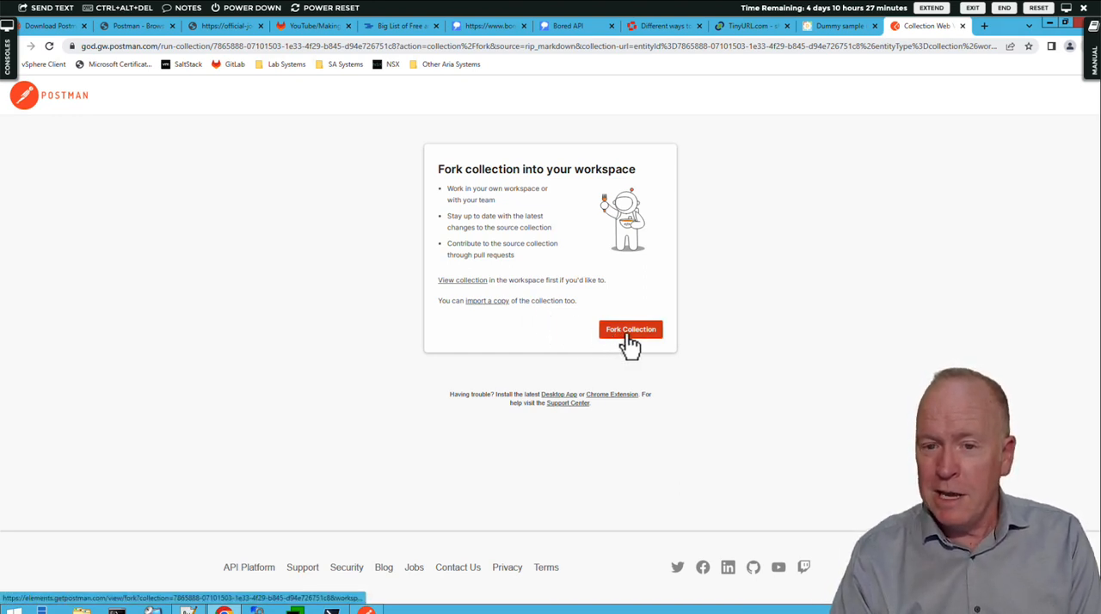
Start forking Visualizer Examples, with a personal fork label and the Demos workspace prefilled
left_click(630, 330)
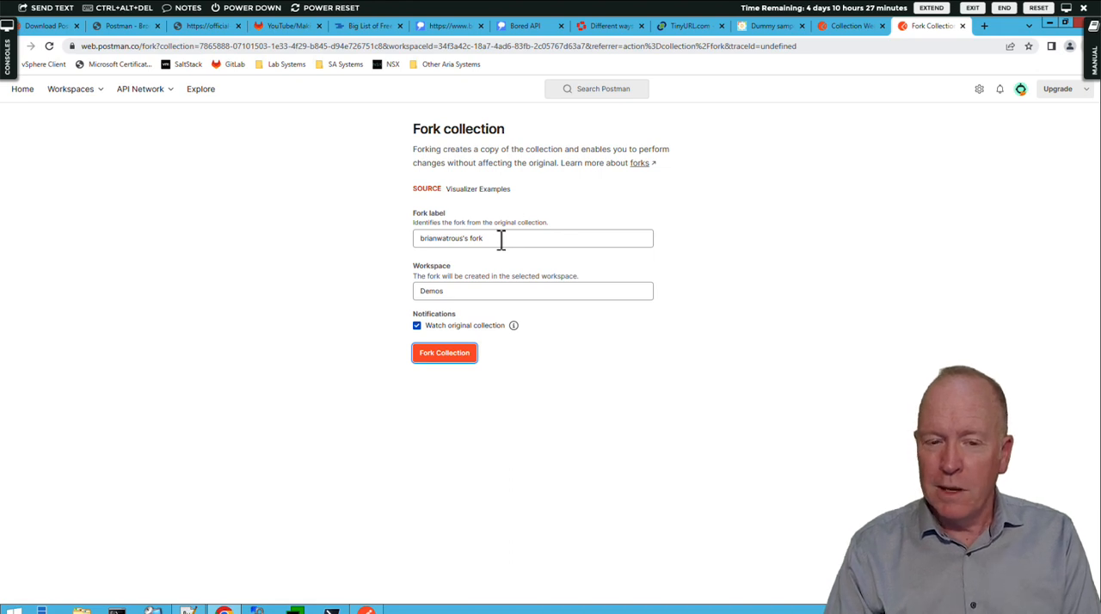
mouse_move(465, 290)
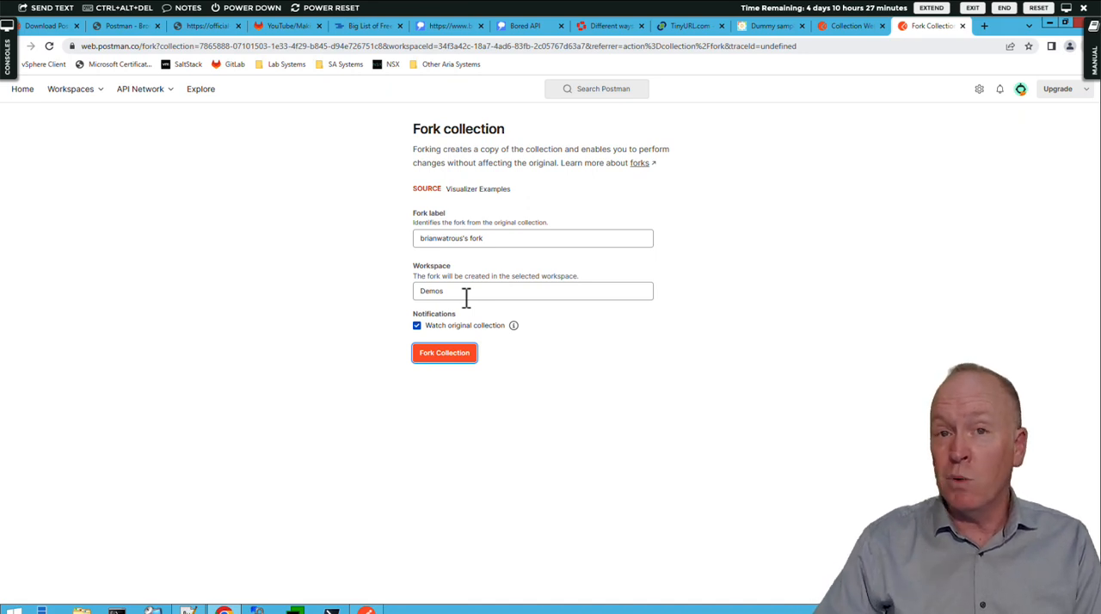
mouse_move(469, 357)
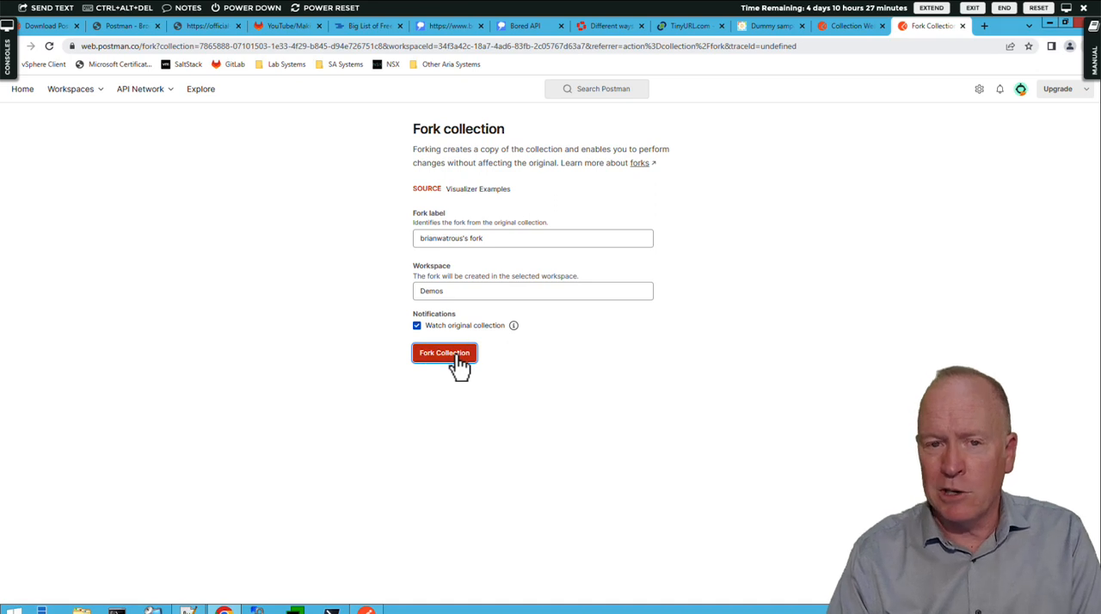
Fork Visualizer Examples into Demos and expand it to show Visualizer table and Bar chart
left_click(444, 352)
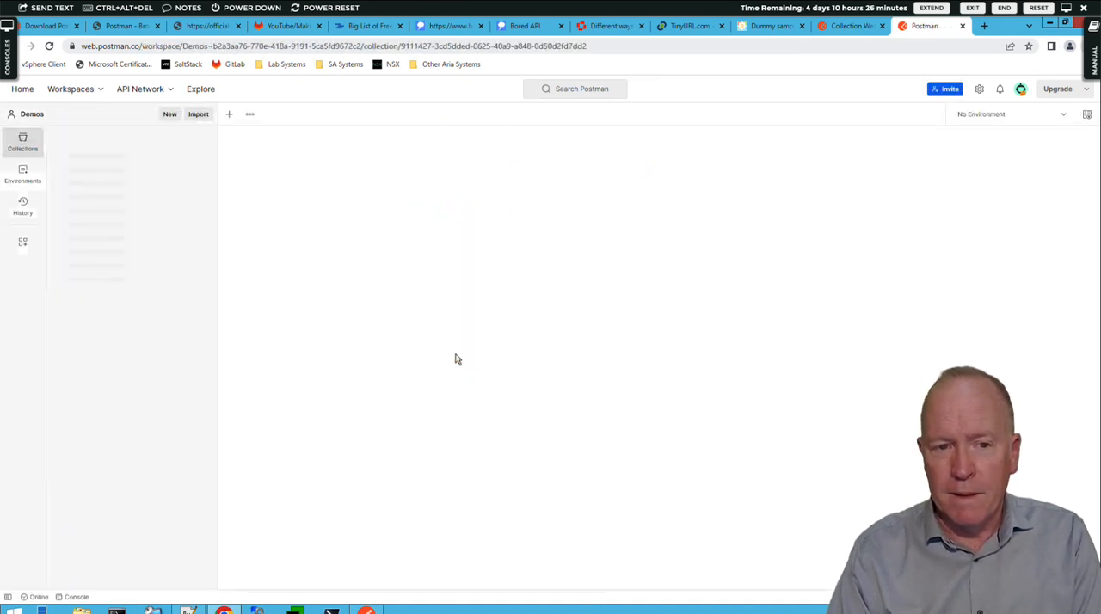
left_click(97, 204)
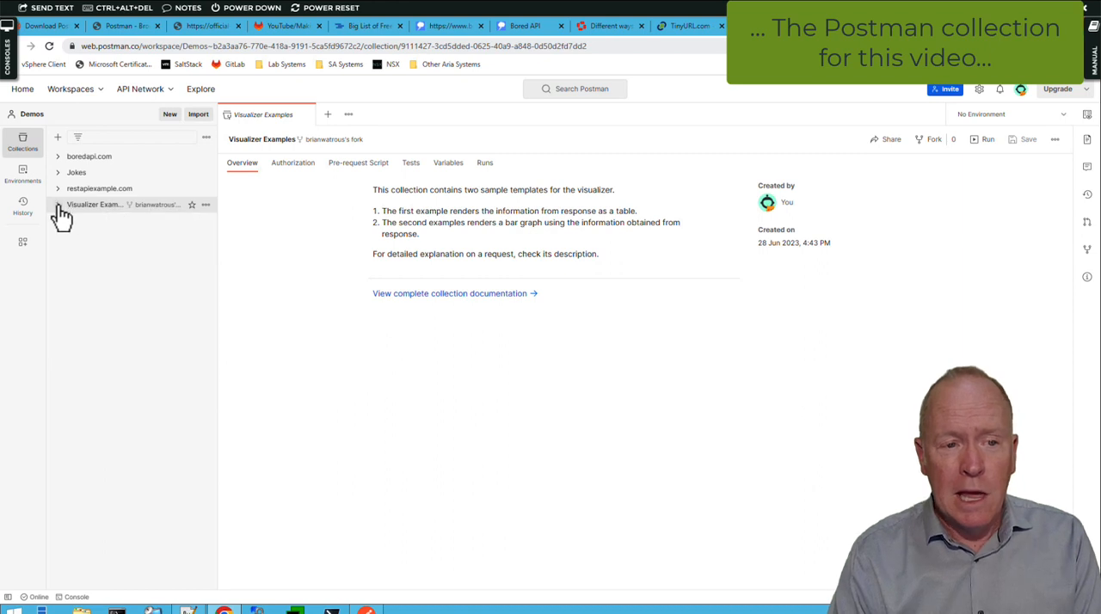
left_click(58, 205)
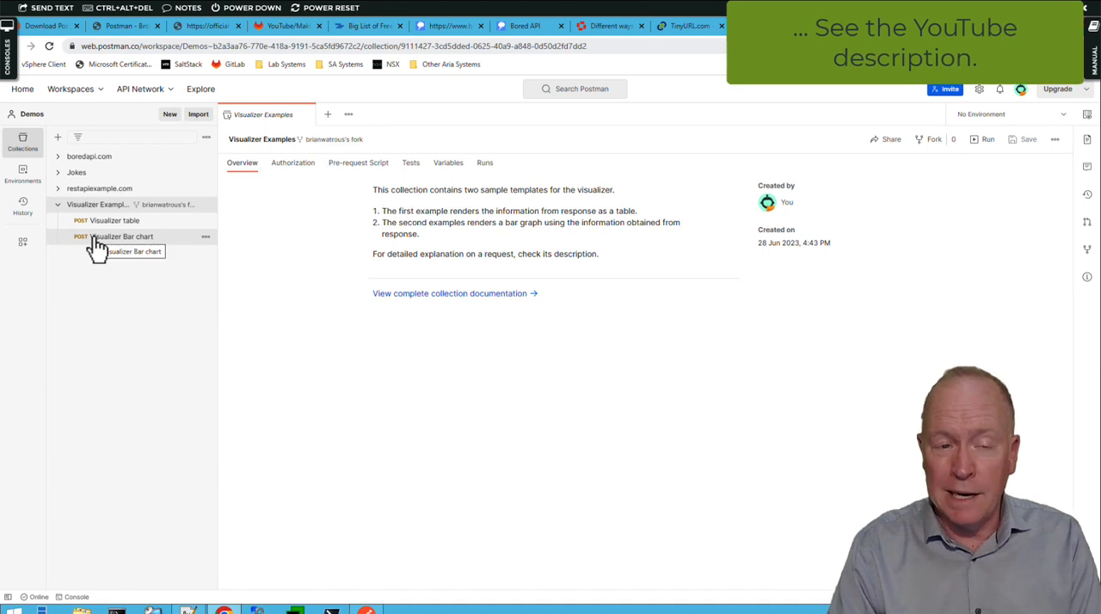
mouse_move(137, 258)
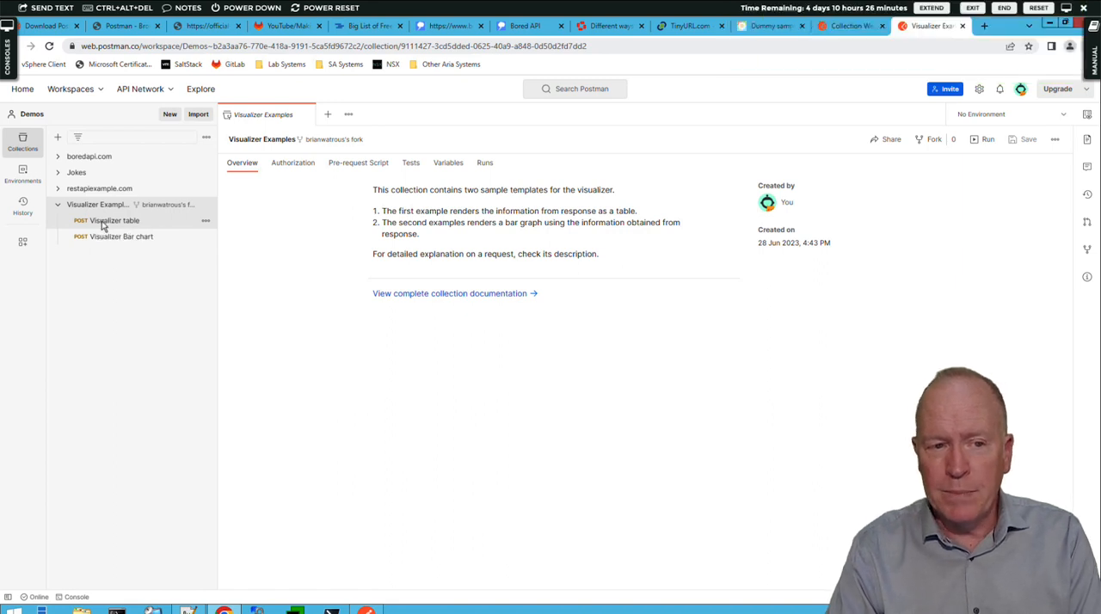
Open Visualizer table, try GET, then restore it as a POST to postman-echo.com/post
left_click(114, 220)
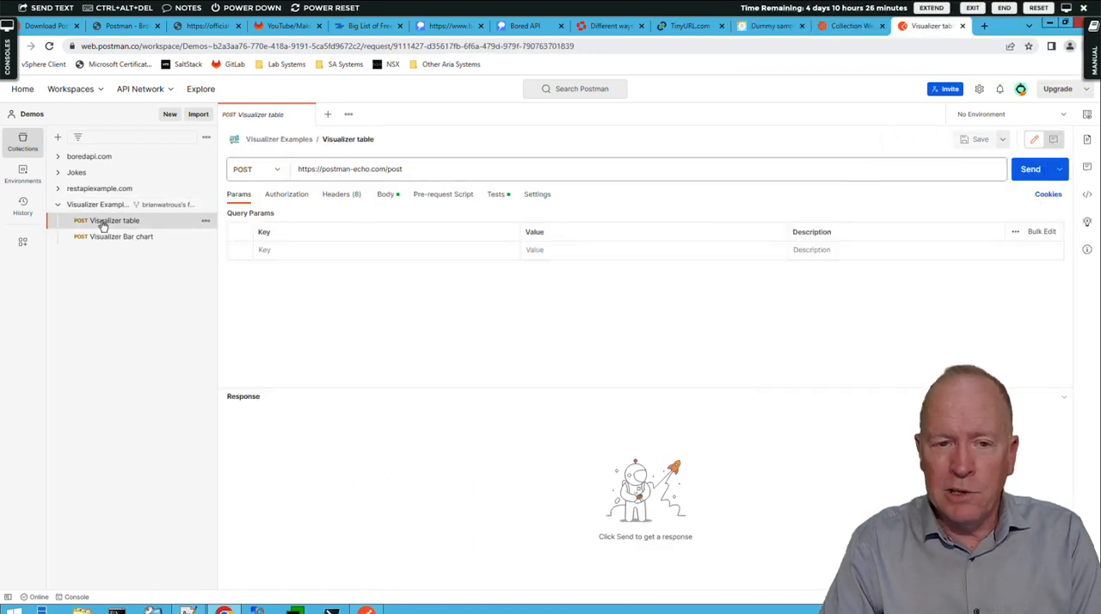
mouse_move(176, 228)
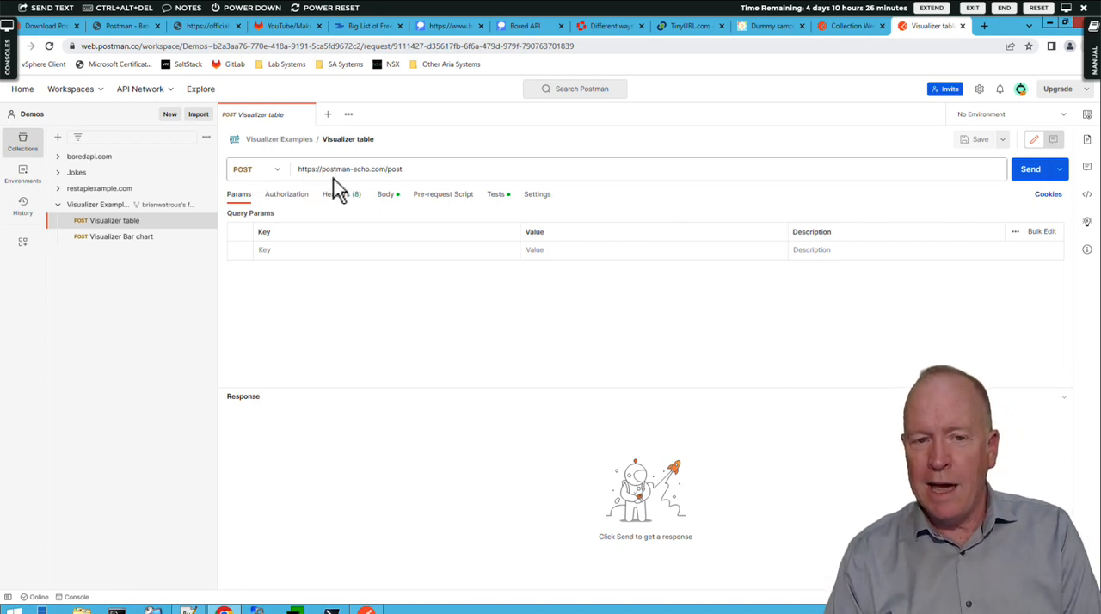
mouse_move(358, 192)
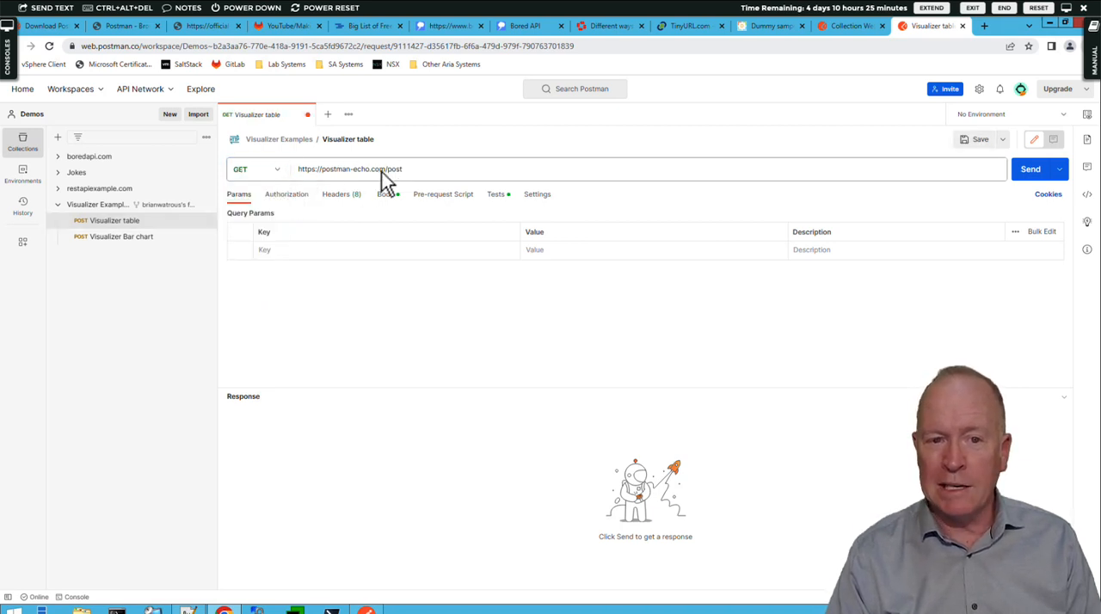
type("get")
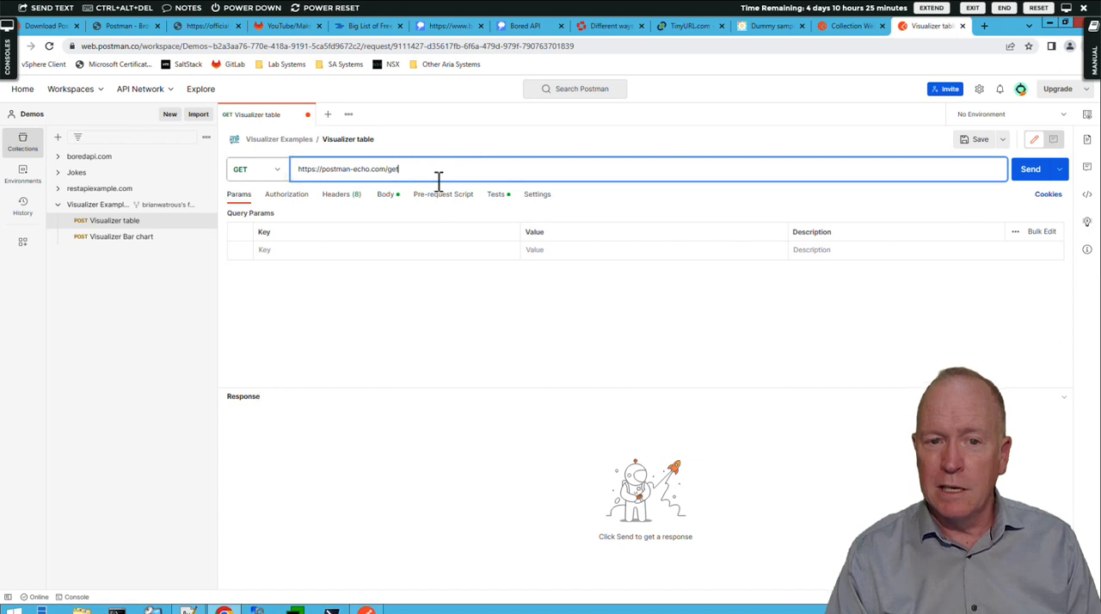
left_click(255, 168)
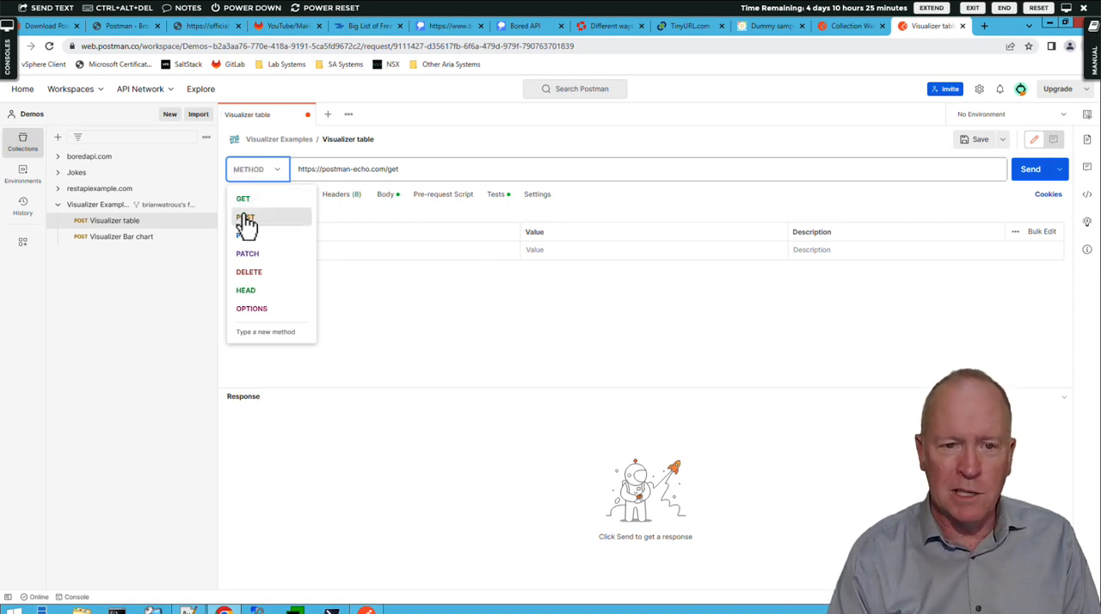
left_click(245, 217)
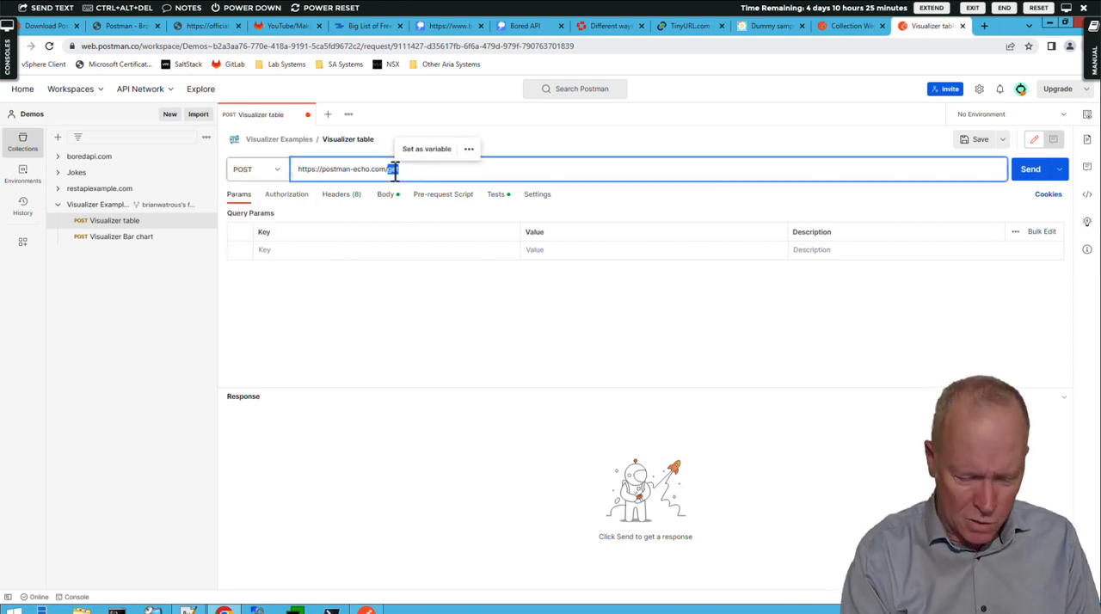
type("post")
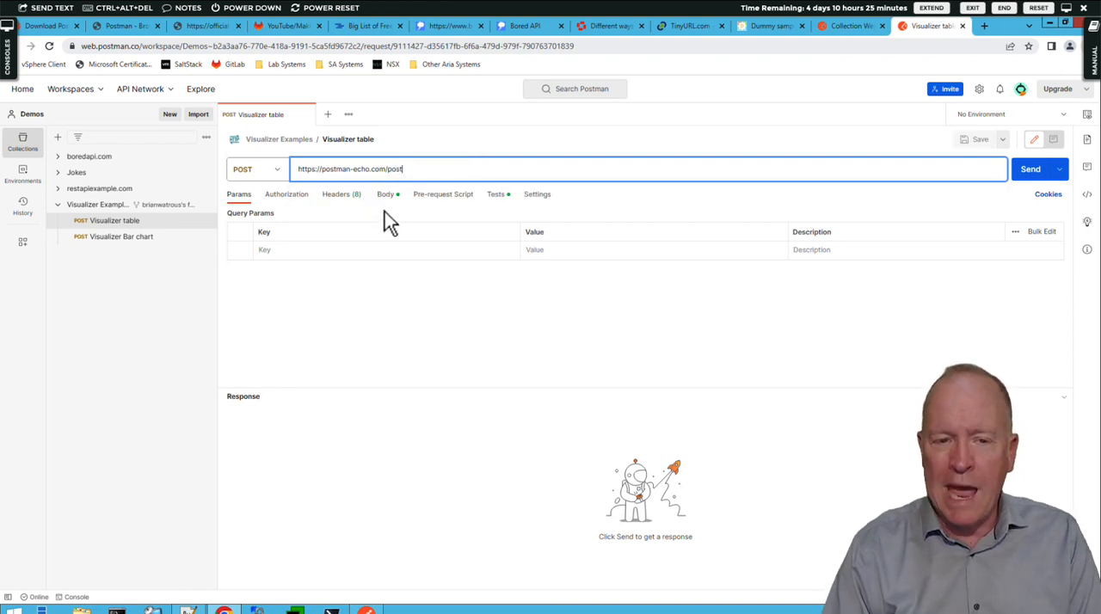
mouse_move(749, 148)
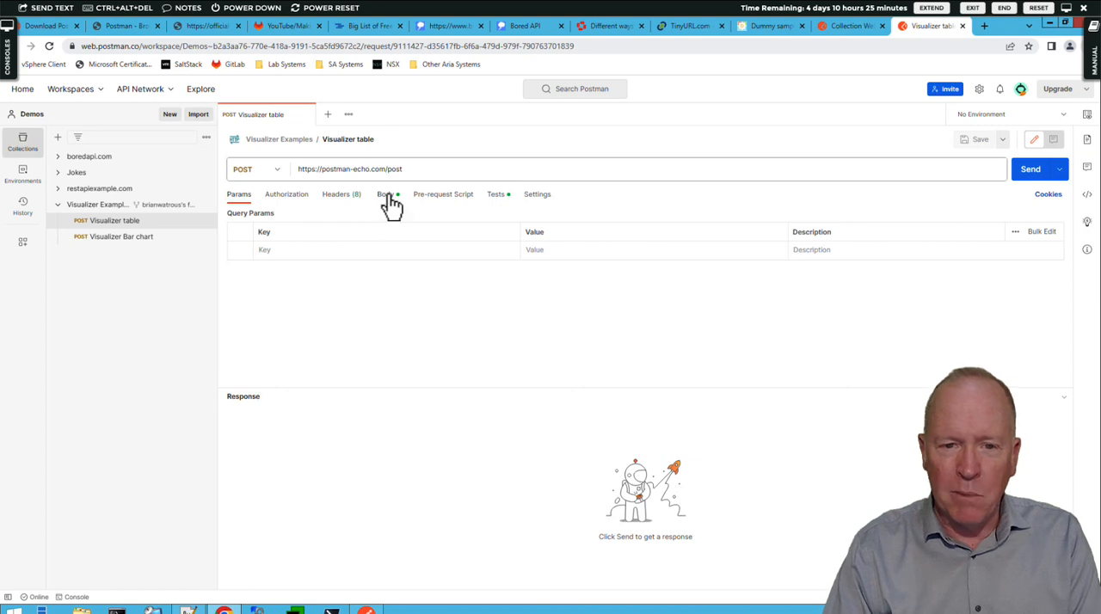
Review the contacts JSON body and send the POST, getting 200 OK with echoed contacts
left_click(386, 194)
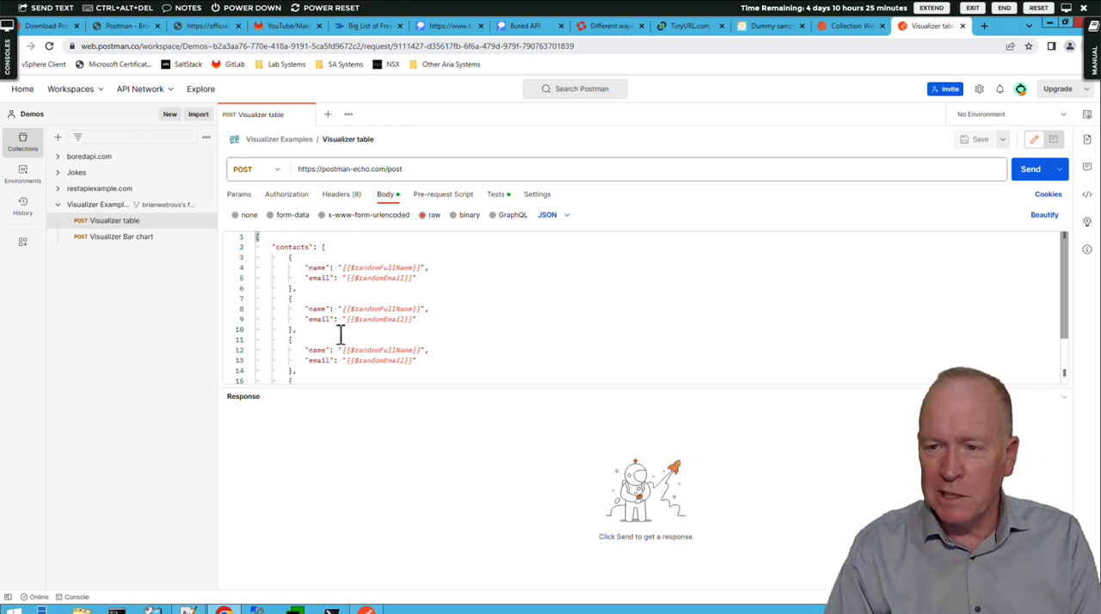
mouse_move(1030, 169)
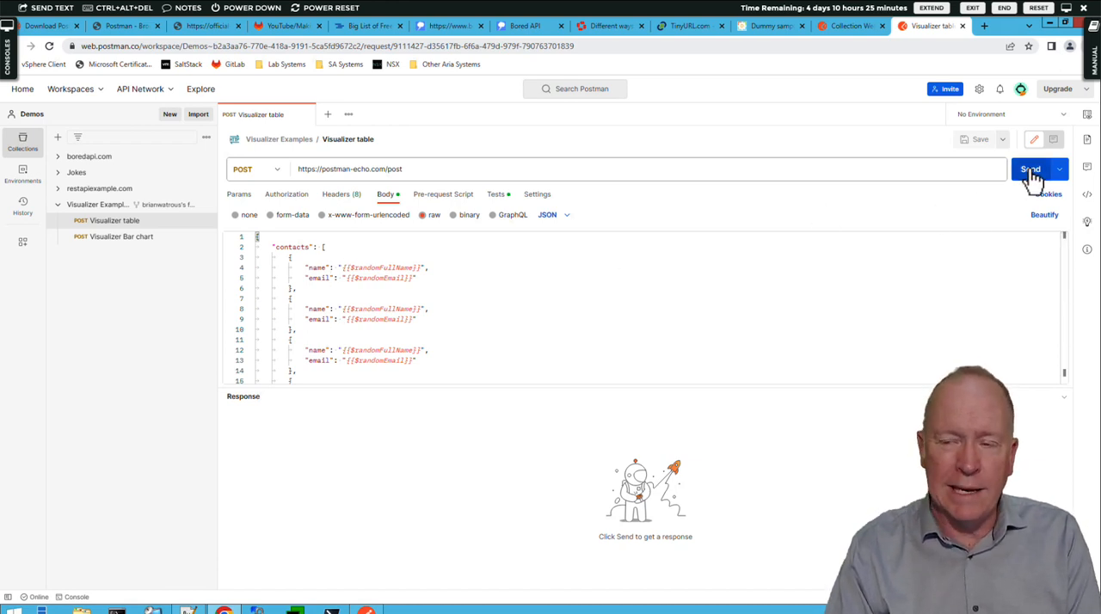
left_click(1030, 168)
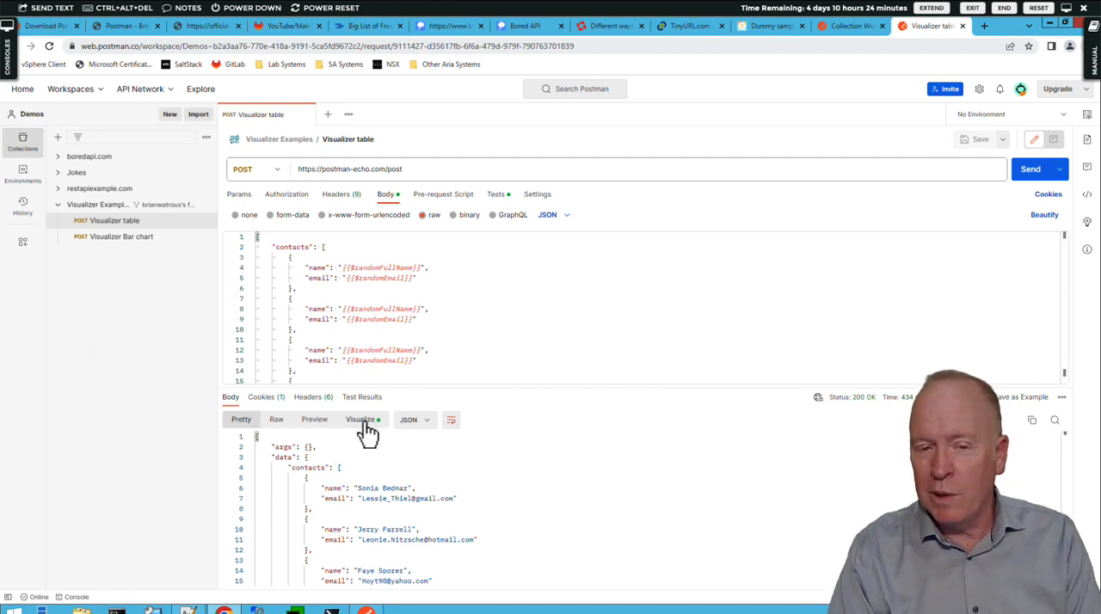
Compare Pretty and Raw views, then render the contacts as a four-entry Name/Email table
left_click(359, 419)
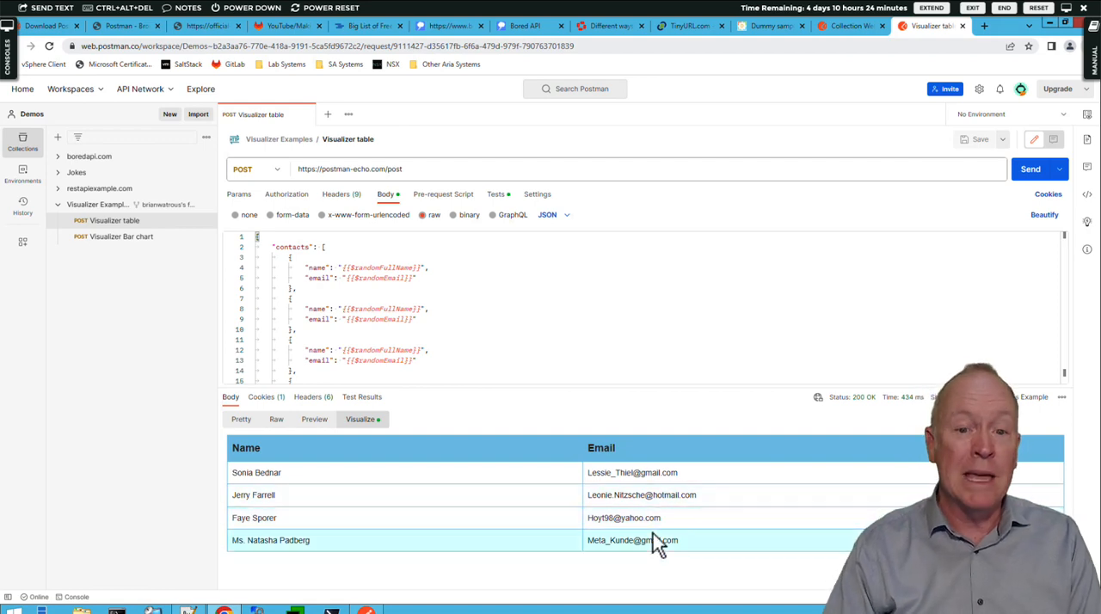
left_click(240, 419)
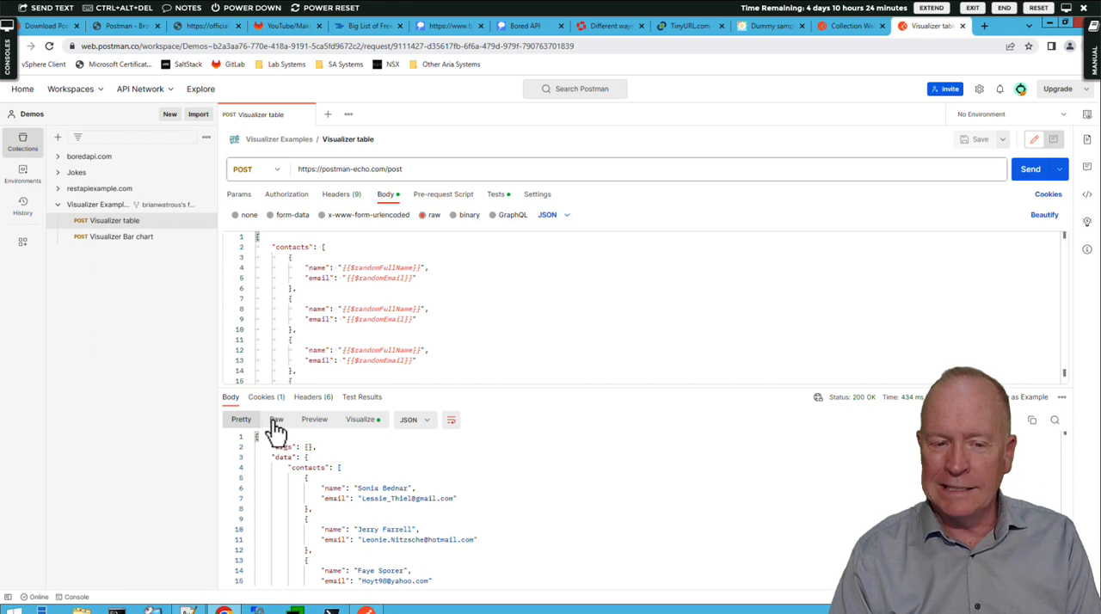
left_click(276, 419)
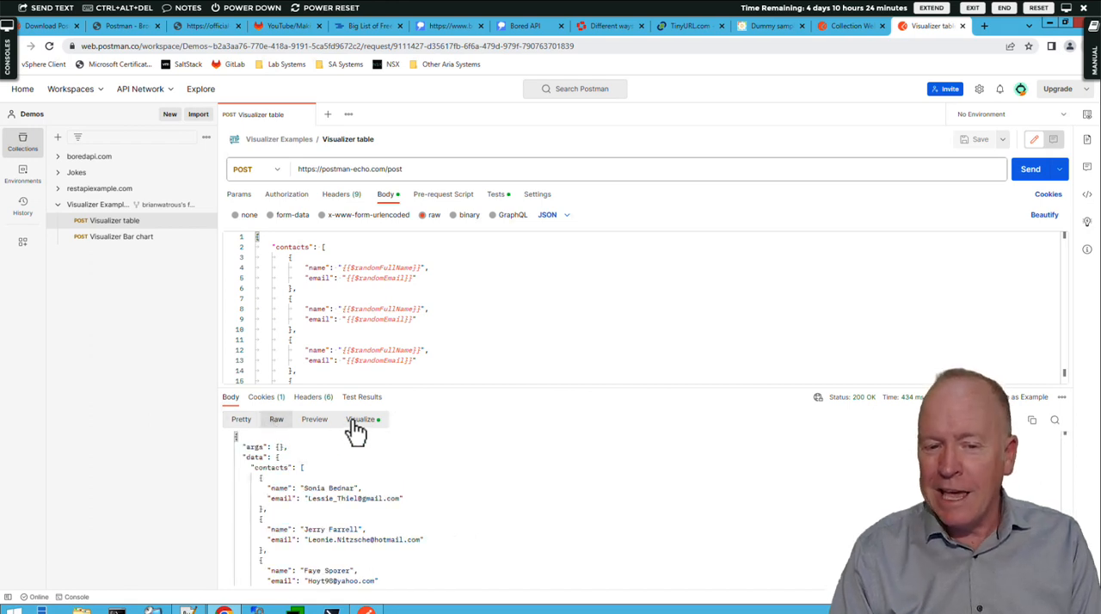
left_click(360, 420)
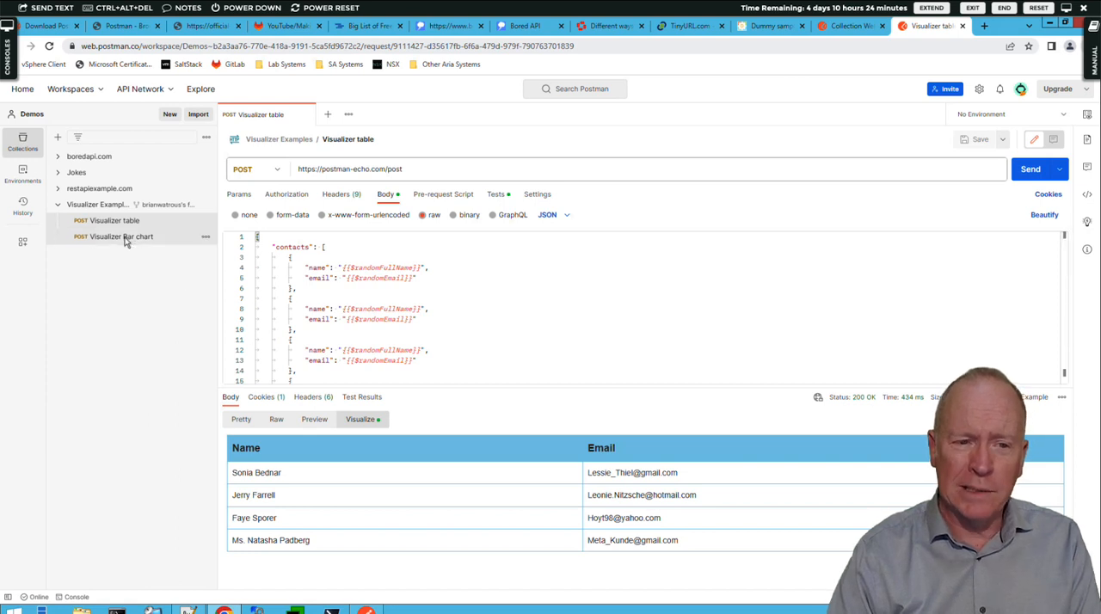
Open and send Visualizer Bar chart for 200 OK, then view its four-integer content body
left_click(121, 236)
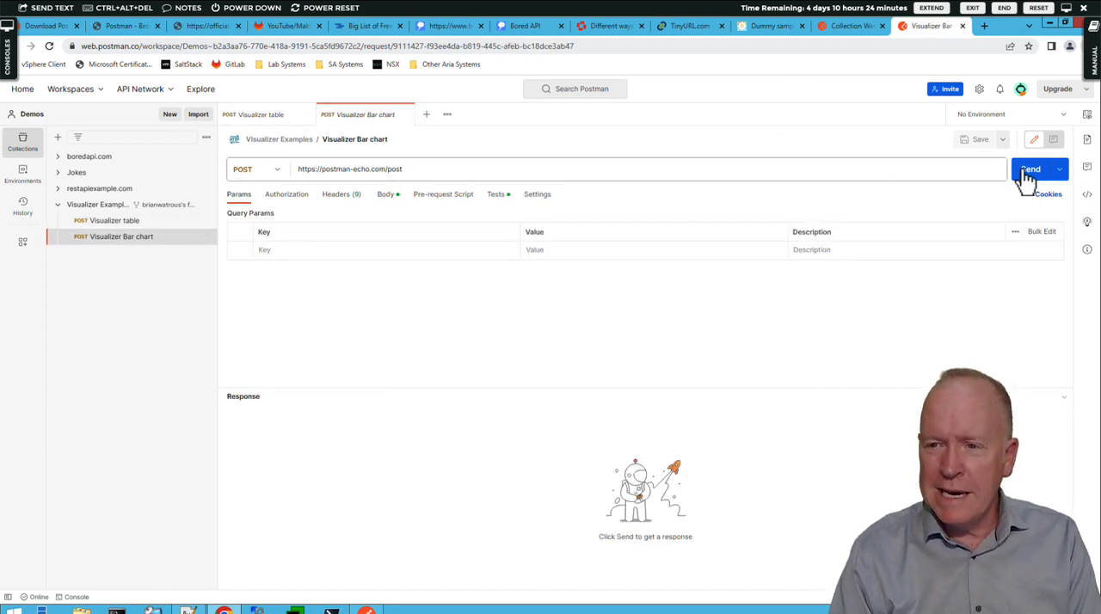
left_click(1031, 169)
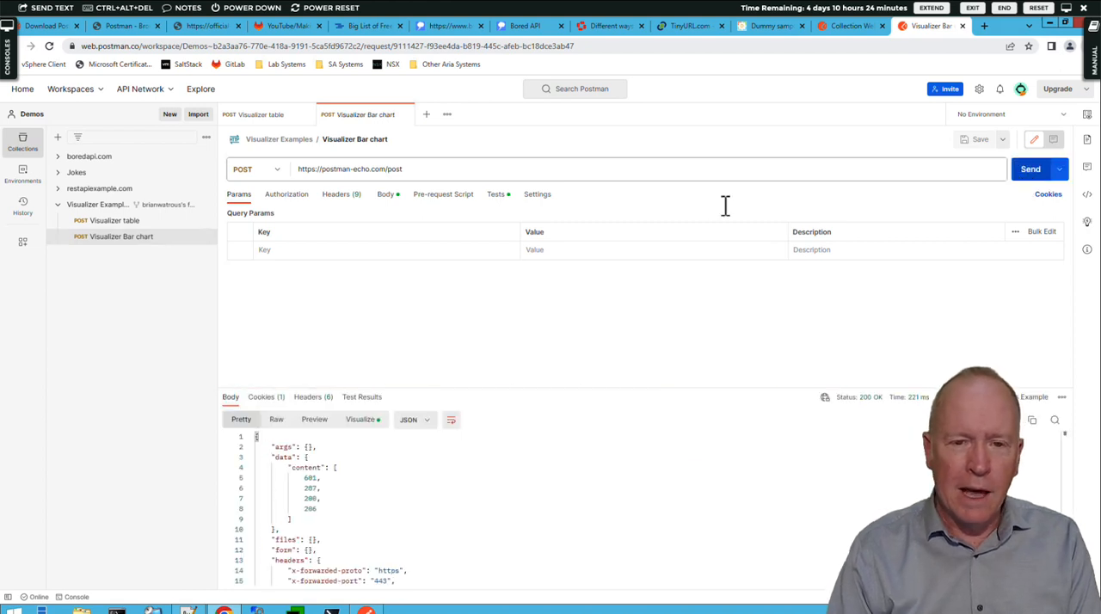
left_click(386, 193)
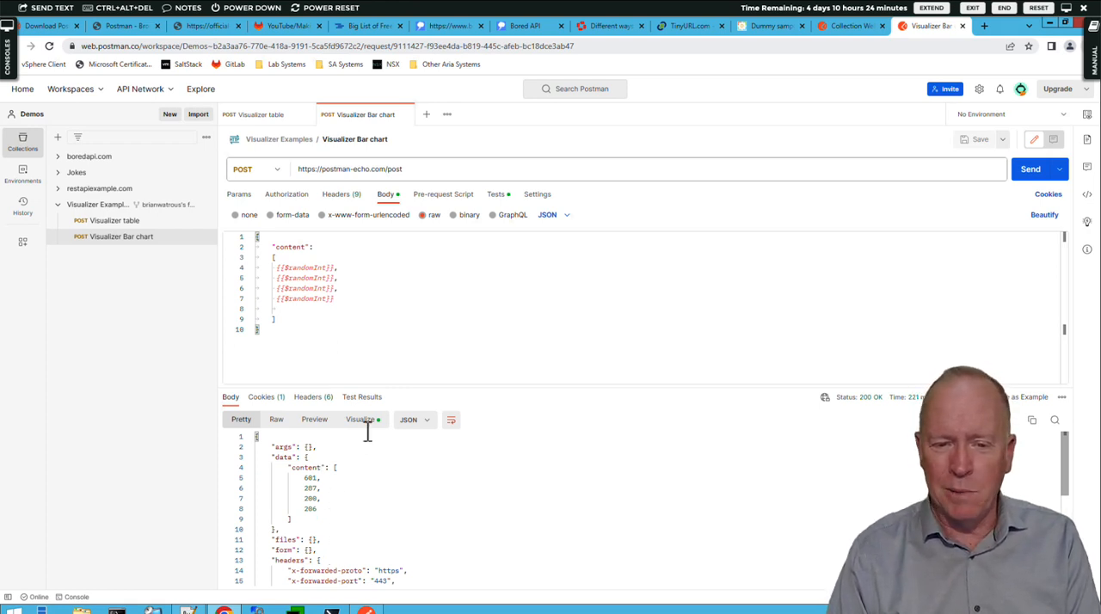
Show the response in the Visualize tab as the cities' population-density bar chart
left_click(359, 420)
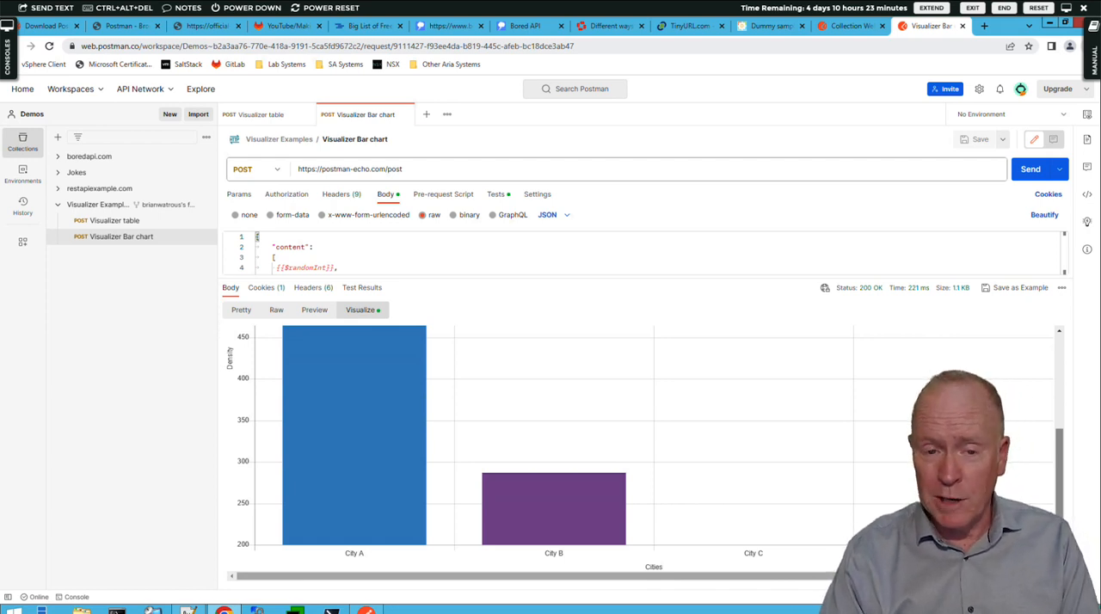
mouse_move(1056, 403)
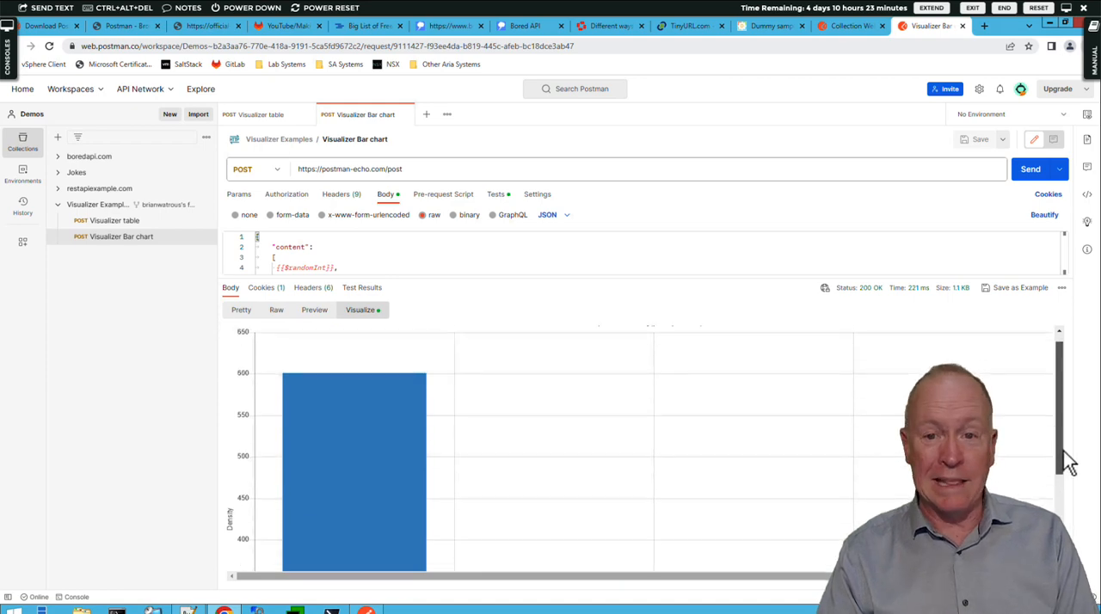
mouse_move(1062, 404)
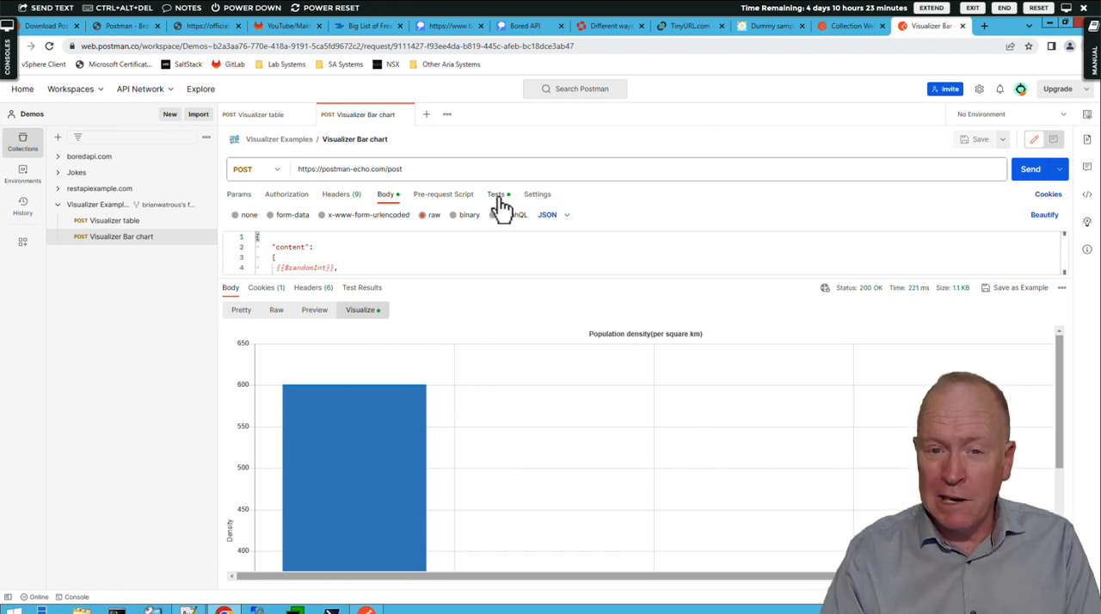
mouse_move(460, 206)
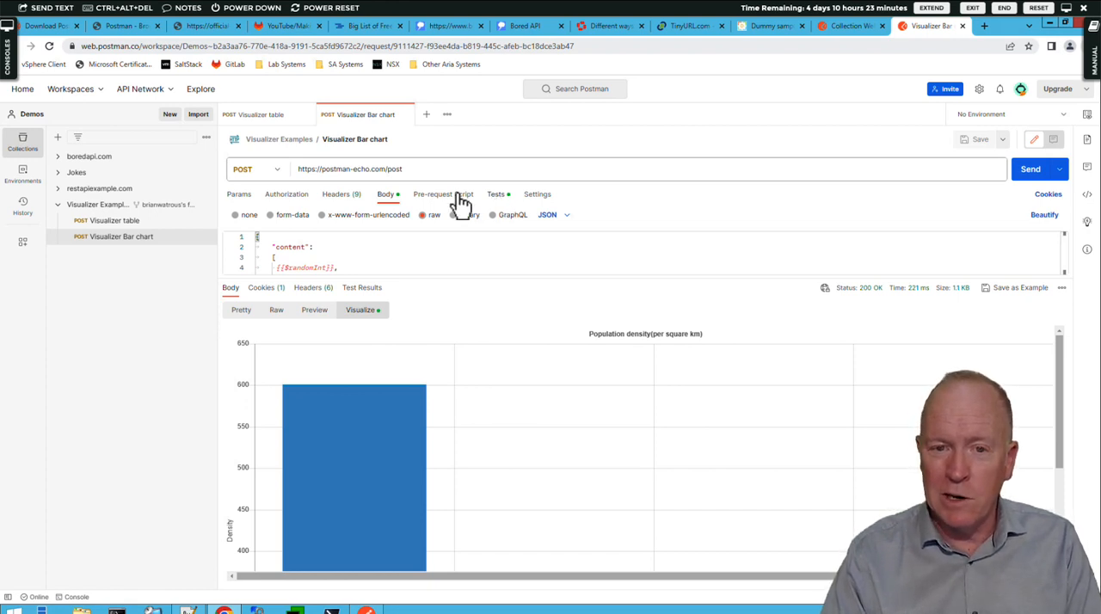
mouse_move(453, 205)
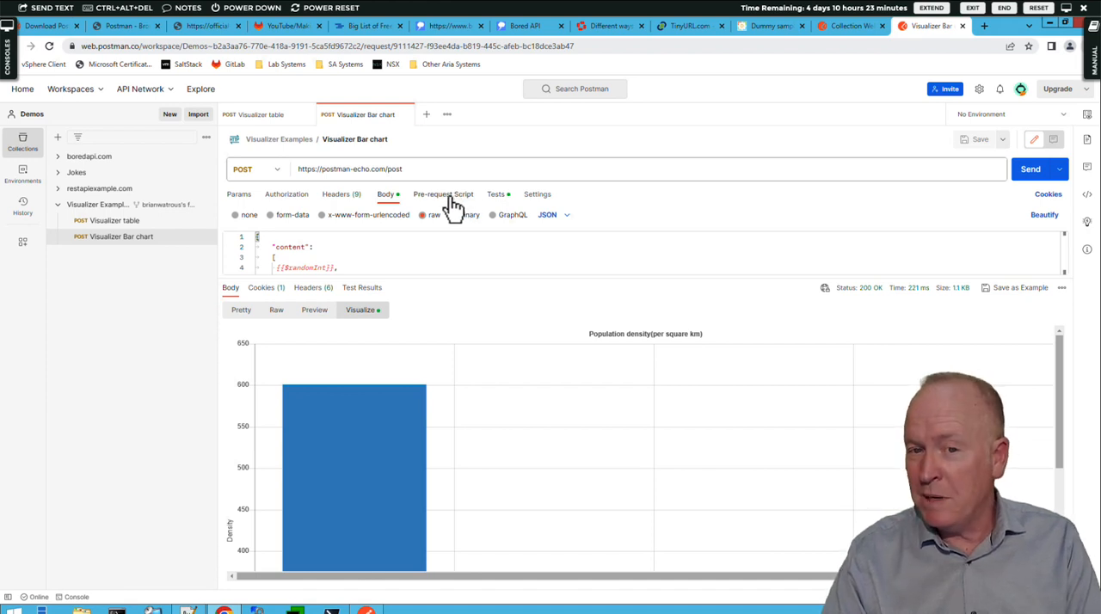
Reveal the Chart.js template in the Tests script, enlarge the editor, and select the template variable
left_click(495, 193)
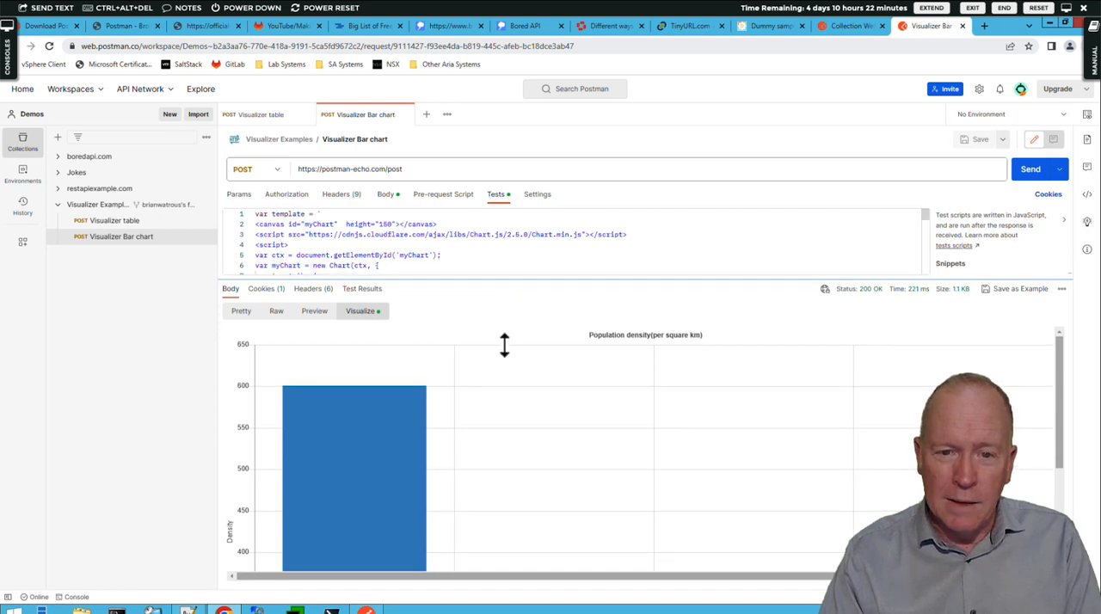
left_click_drag(504, 344, 500, 456)
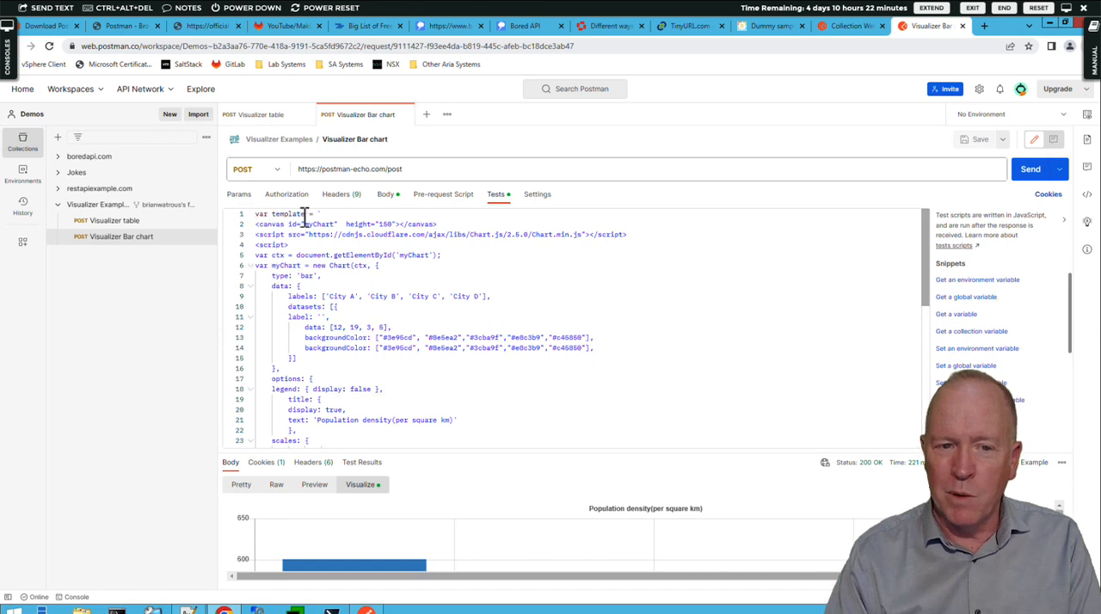
double_click(282, 214)
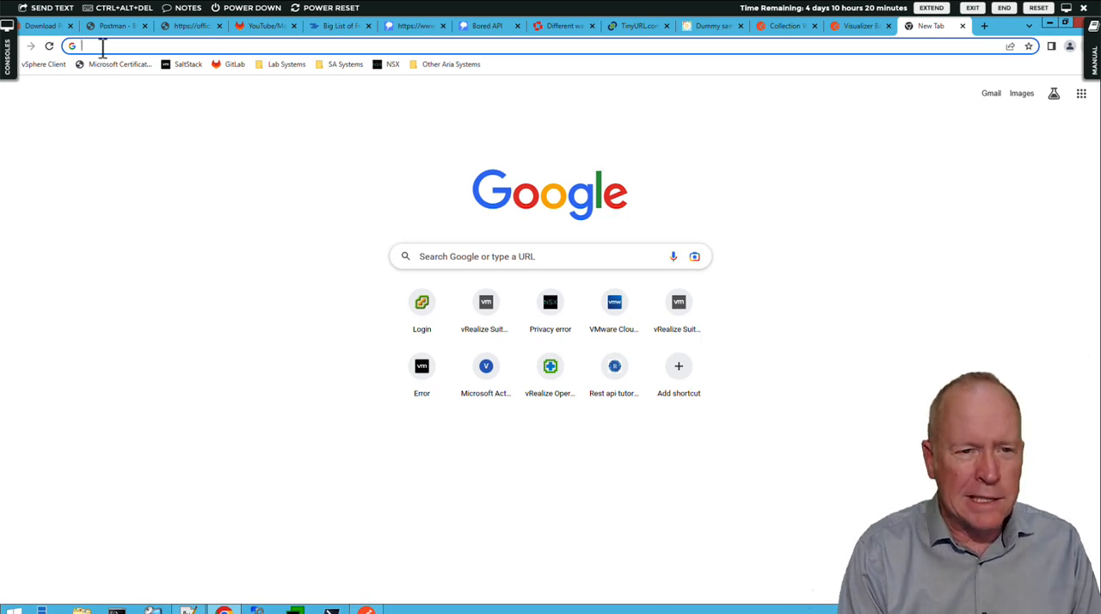
type("https://handlebarsjs.com/")
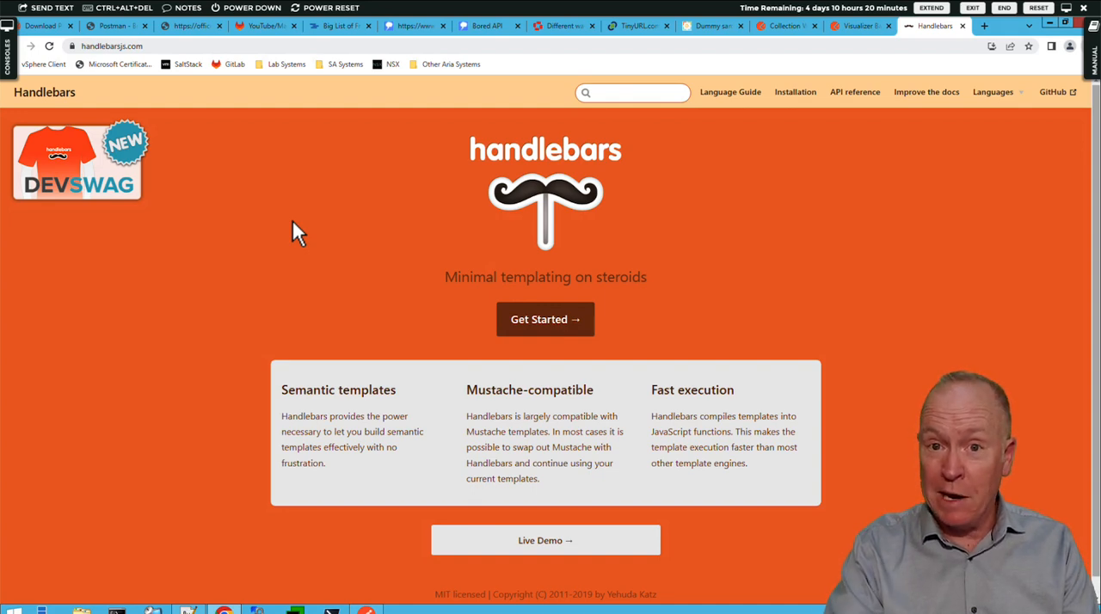
mouse_move(142, 374)
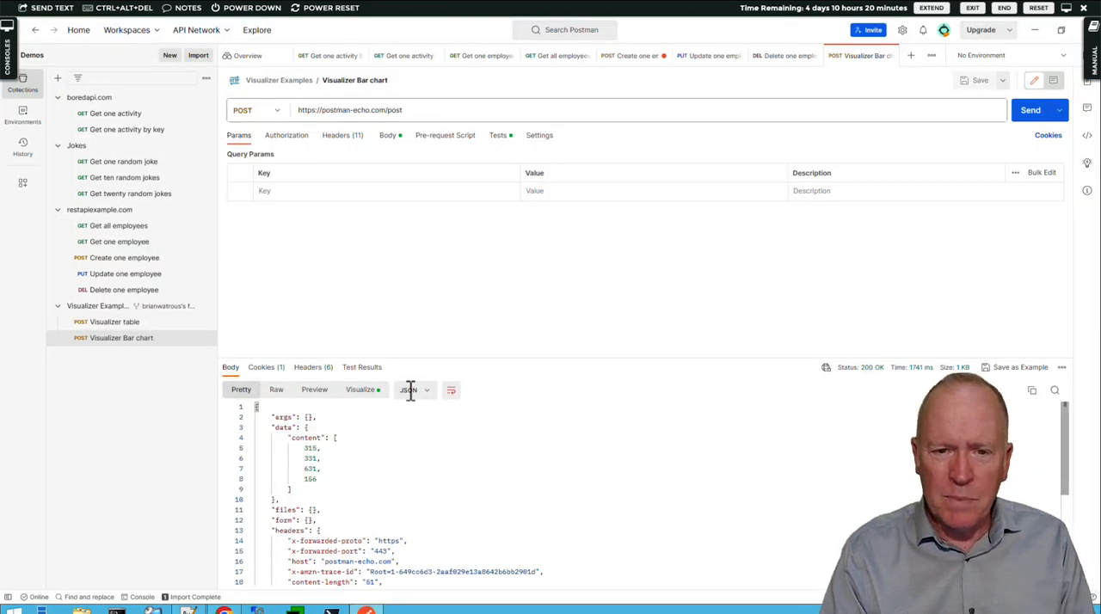
Set the template canvas height to 50 in Tests and resend the request
left_click(497, 135)
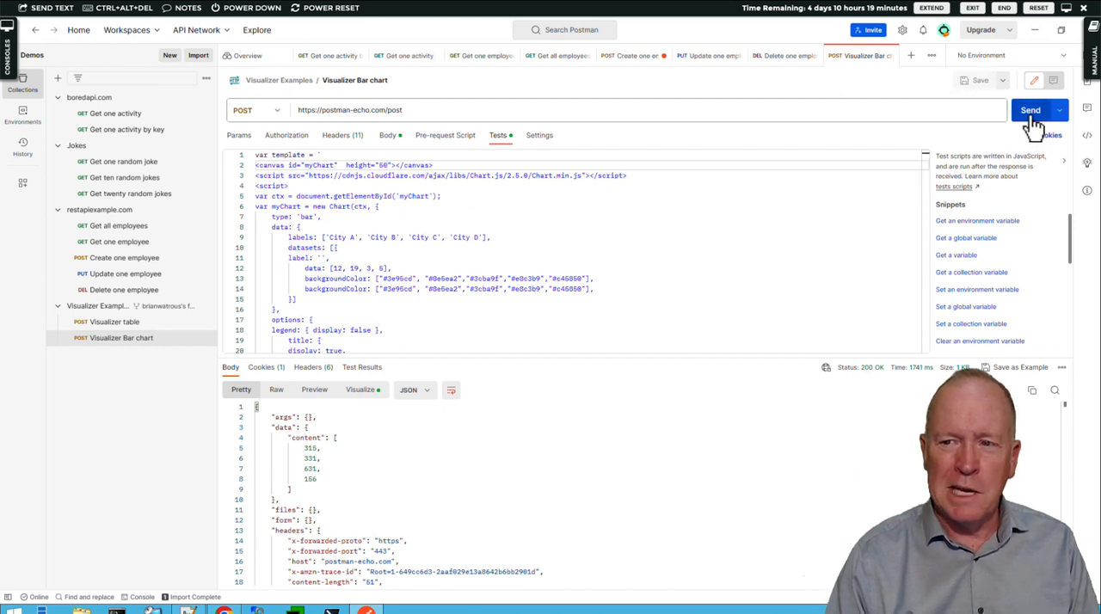
left_click(1031, 111)
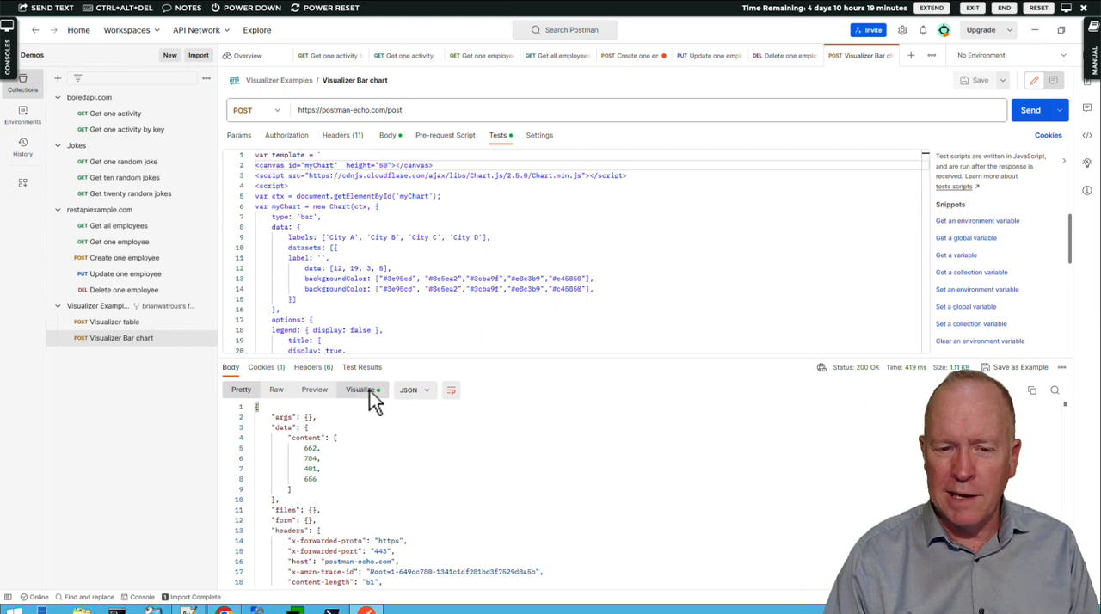
Show the re-sent response as a shorter density bar chart with new city values
left_click(360, 389)
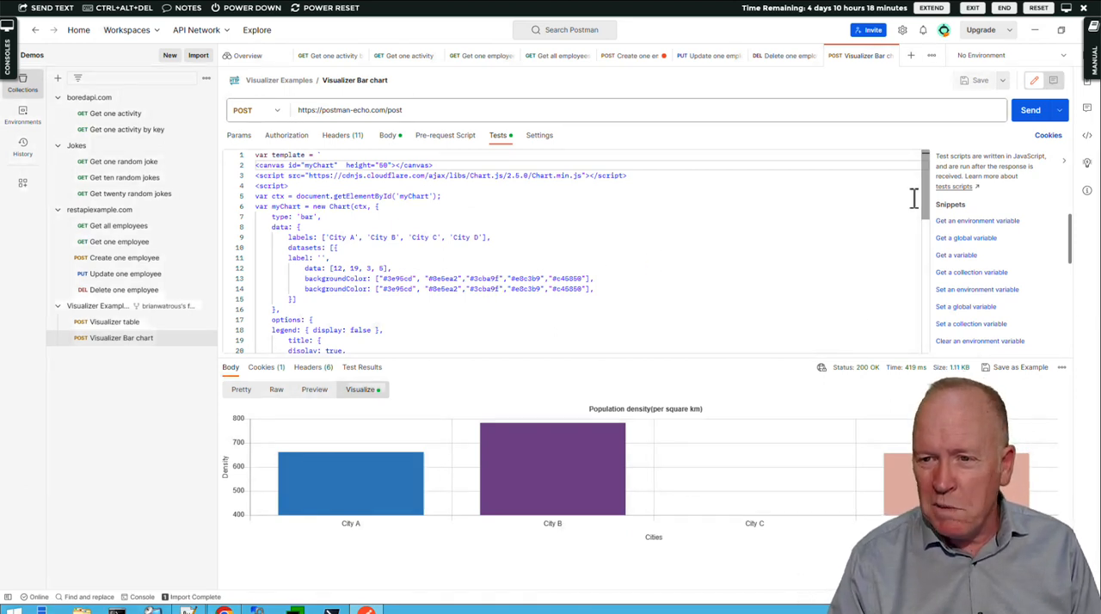
Scroll to the script's closing code and select the response variable passed to the template
scroll("down", 3)
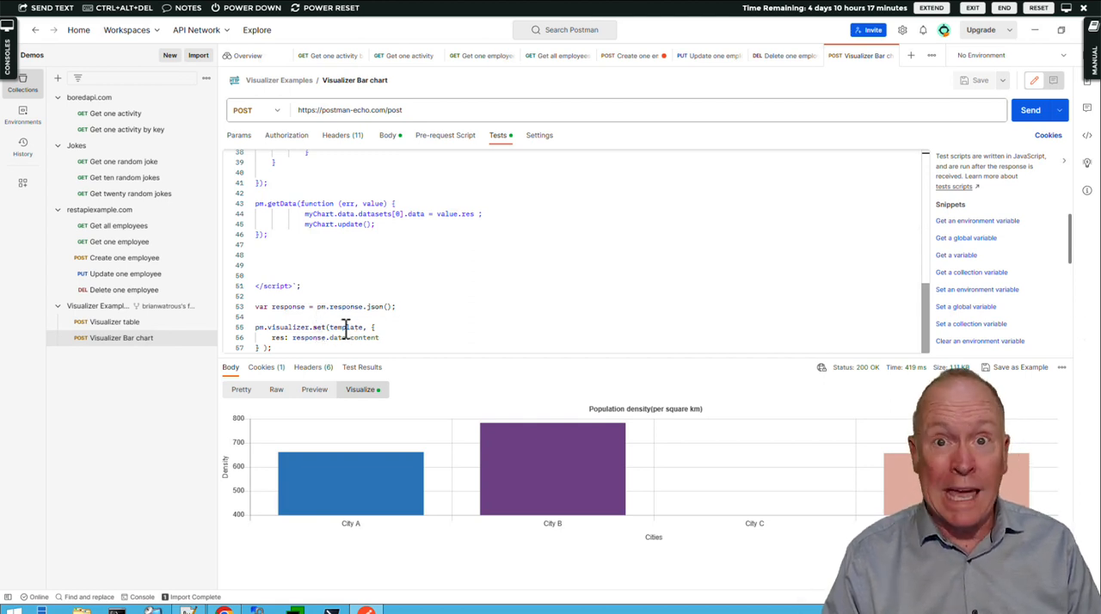
mouse_move(345, 327)
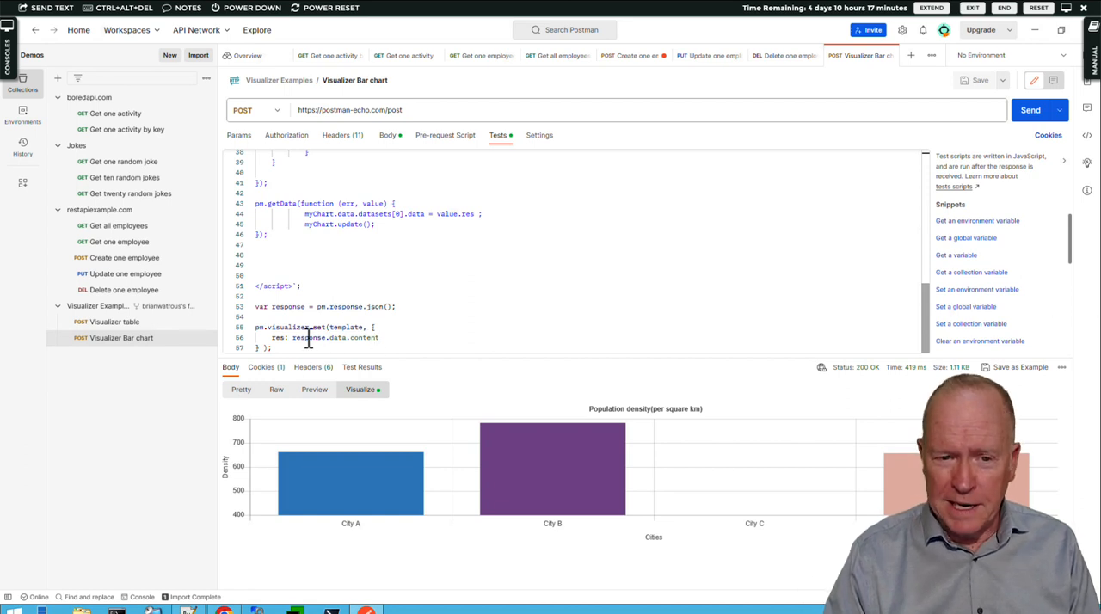
double_click(310, 338)
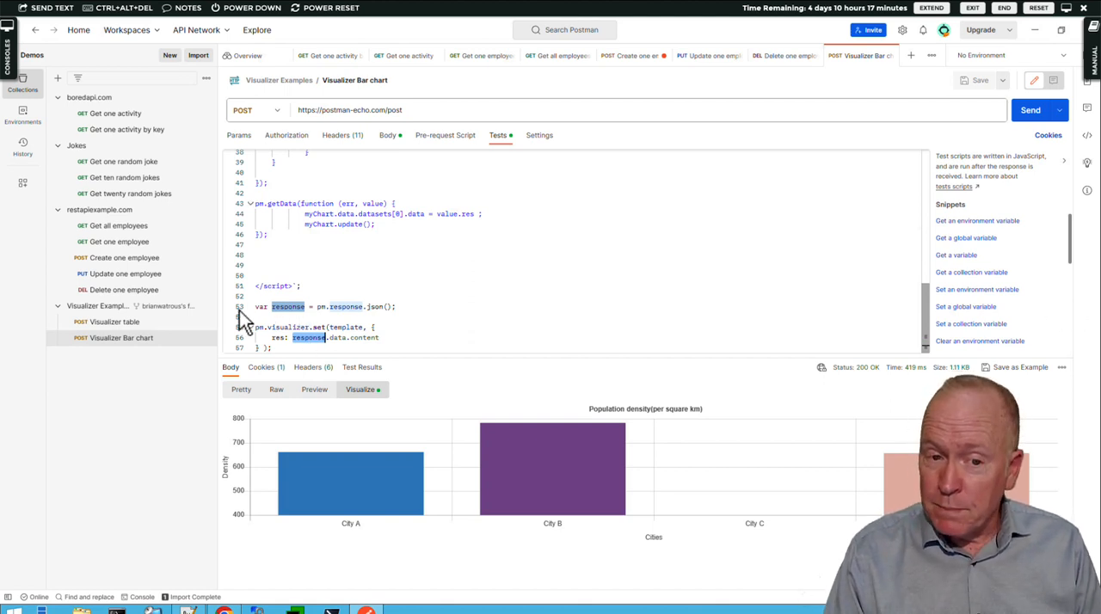
mouse_move(271, 312)
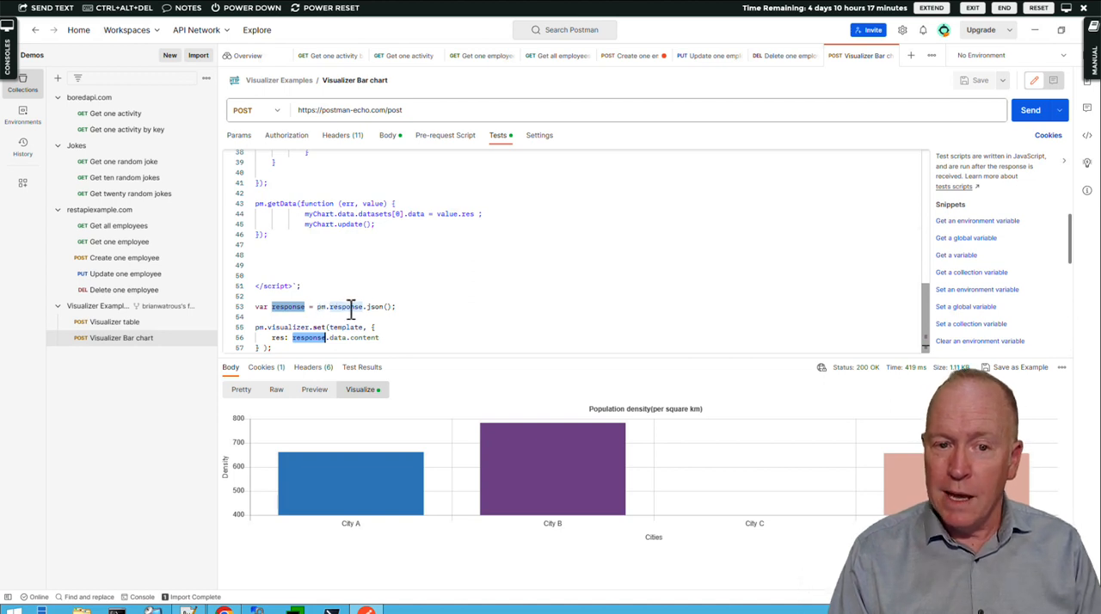
mouse_move(343, 307)
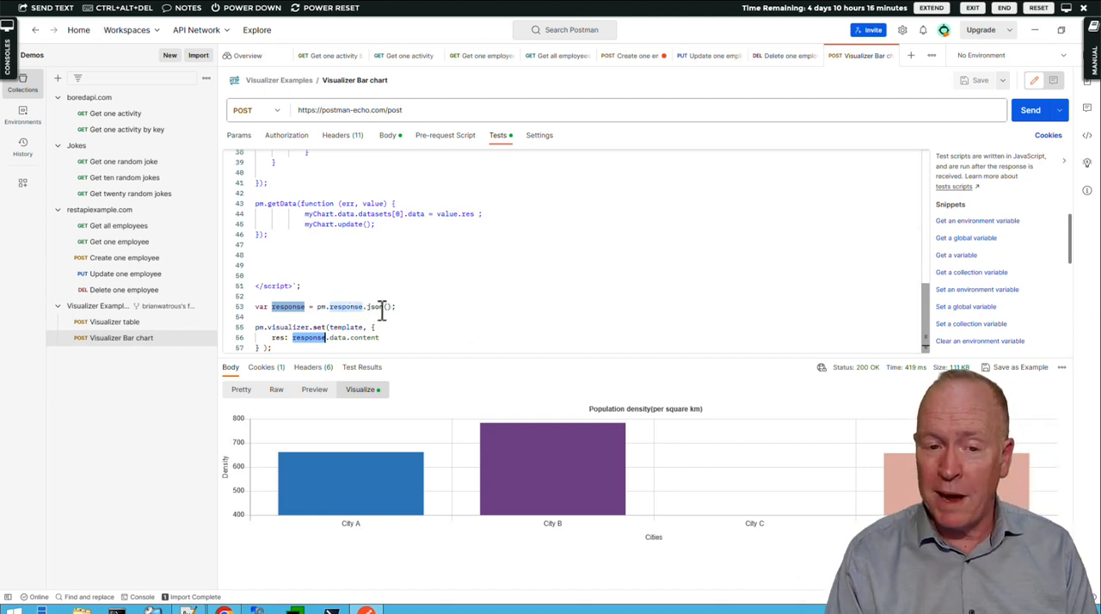
mouse_move(344, 306)
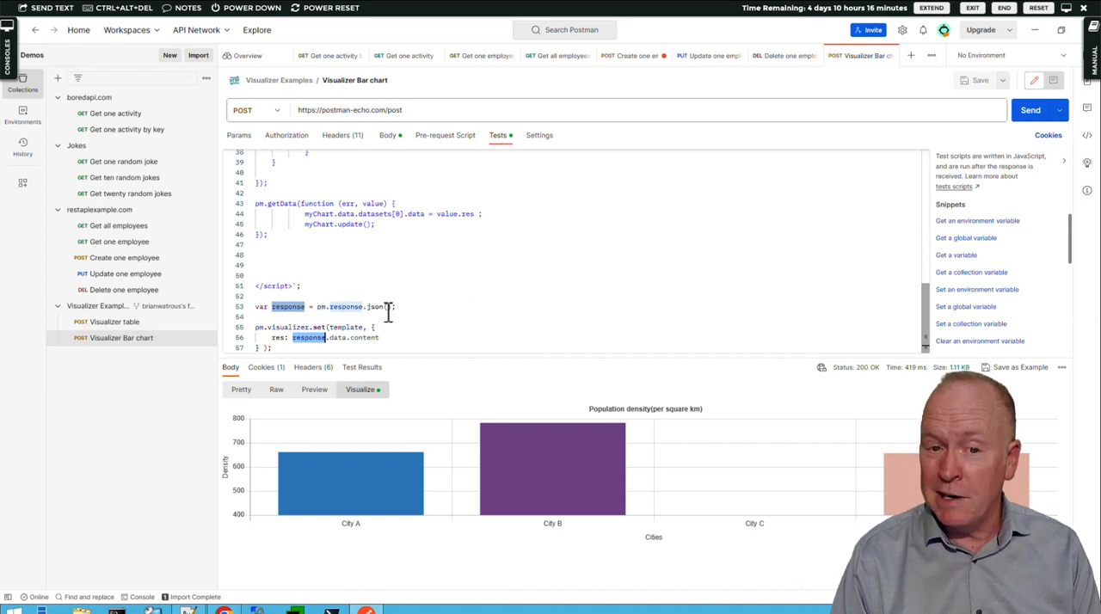
mouse_move(381, 308)
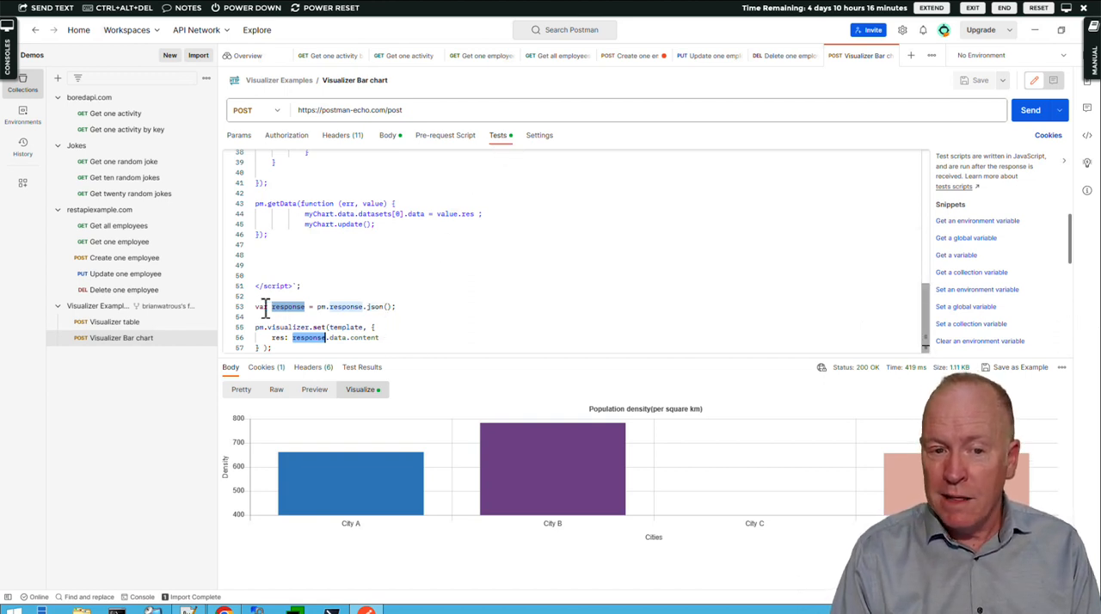
mouse_move(288, 306)
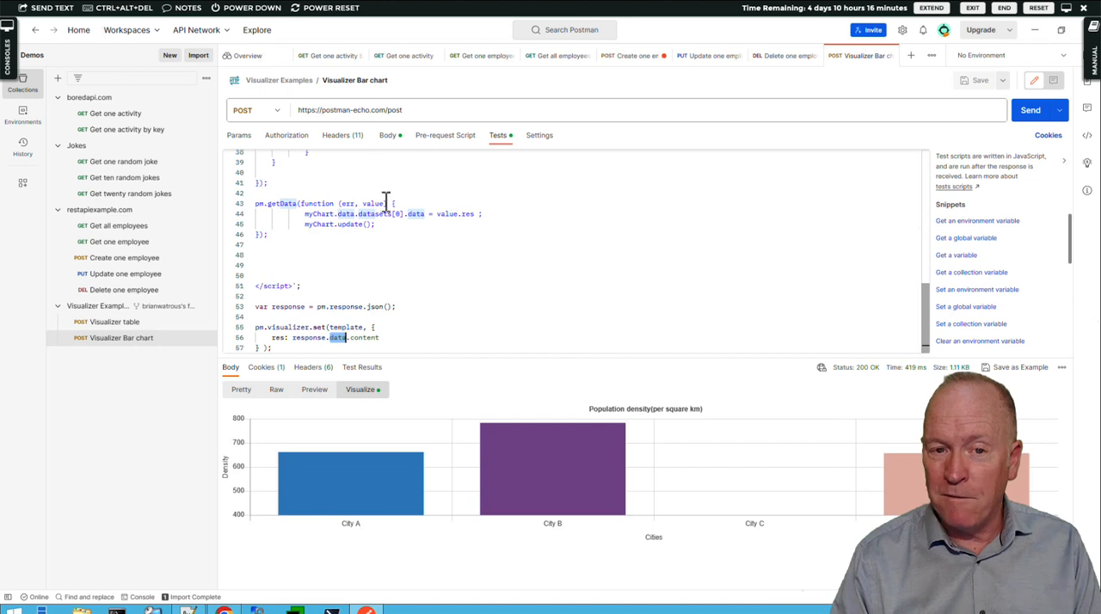
mouse_move(712, 520)
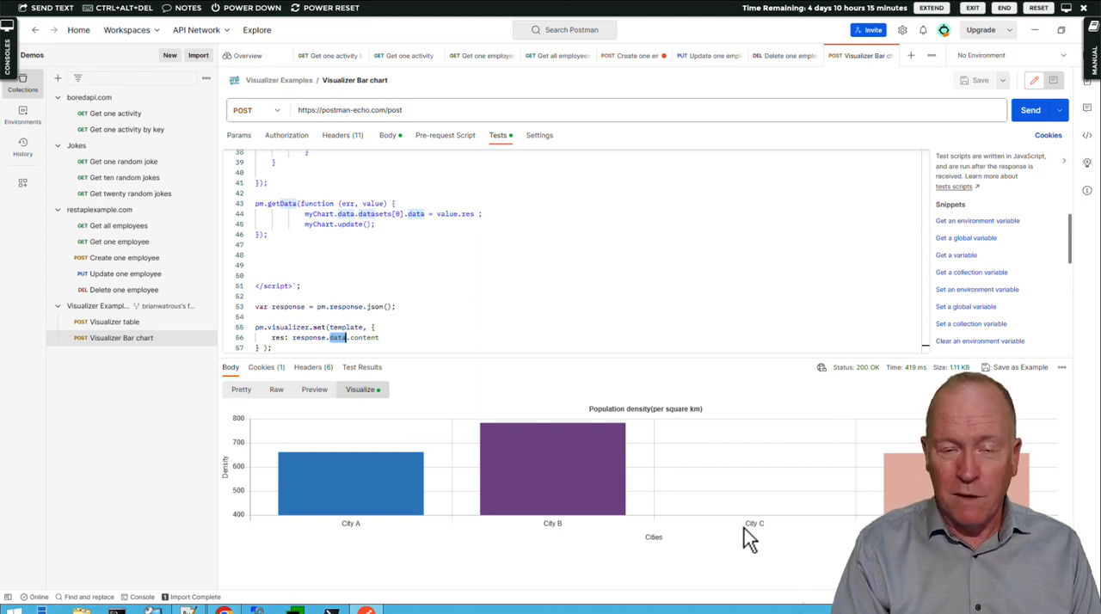
mouse_move(476, 581)
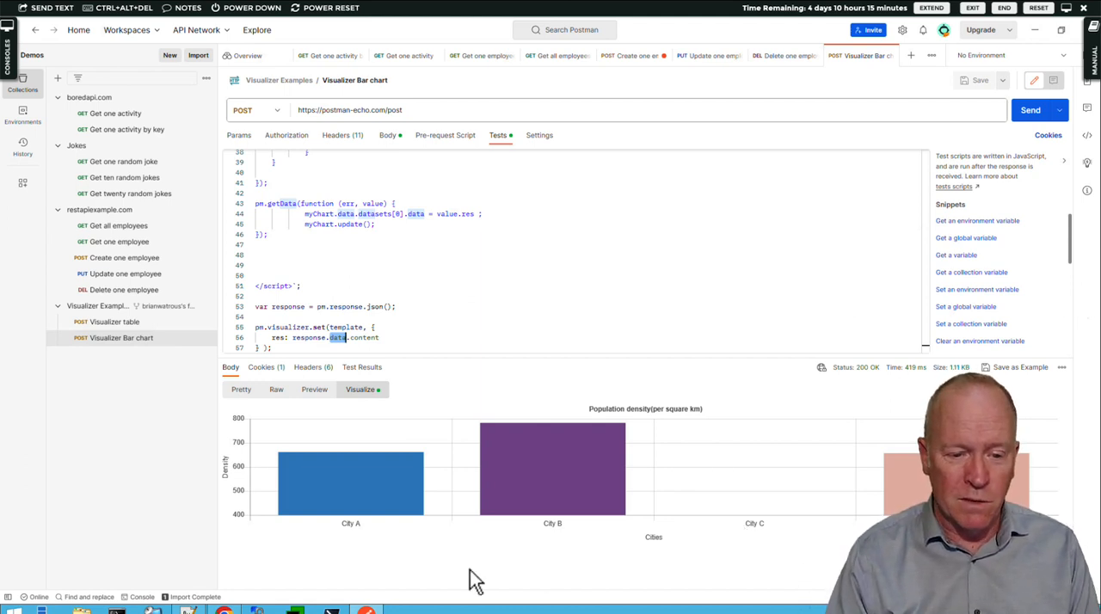